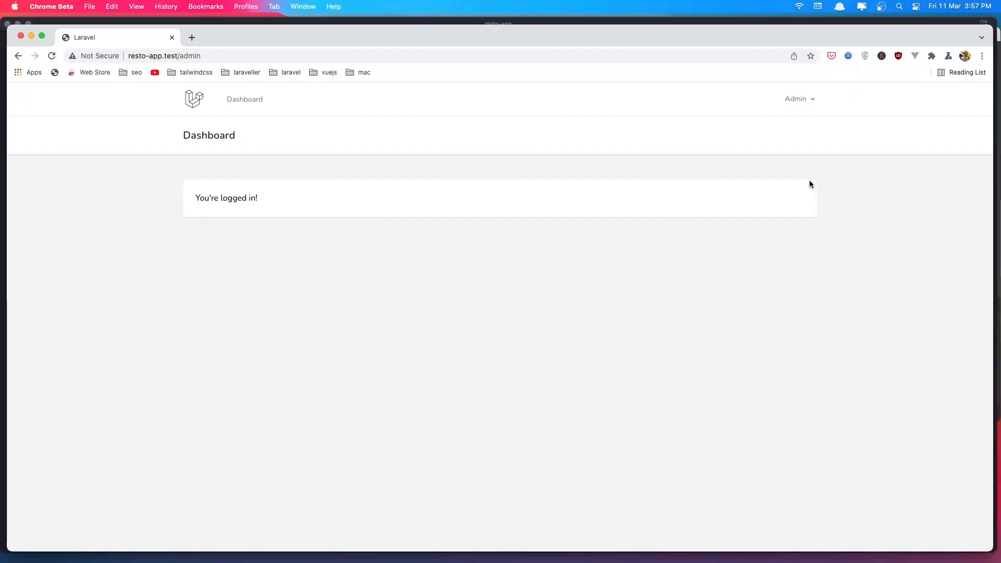
mouse_move(753, 180)
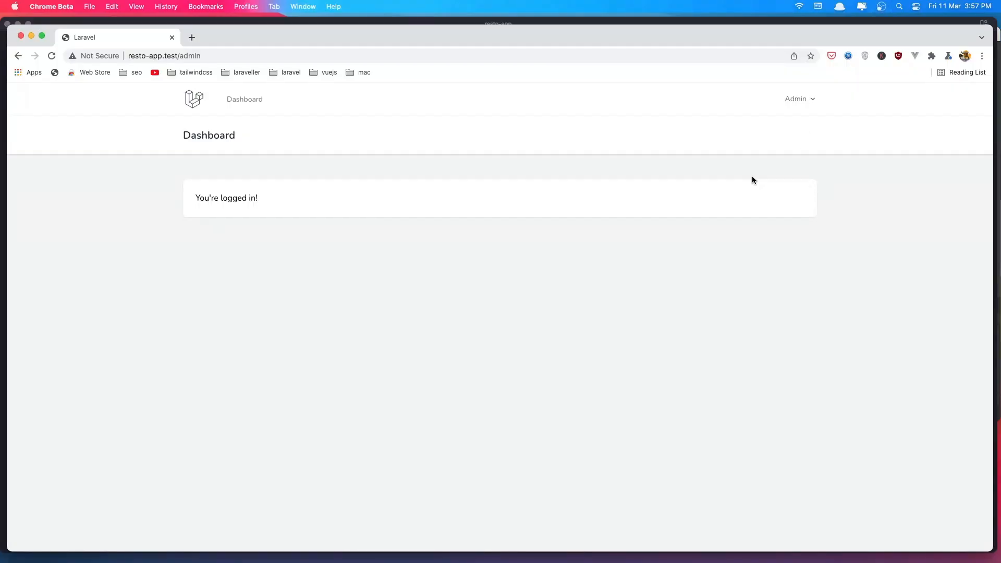
mouse_move(236, 116)
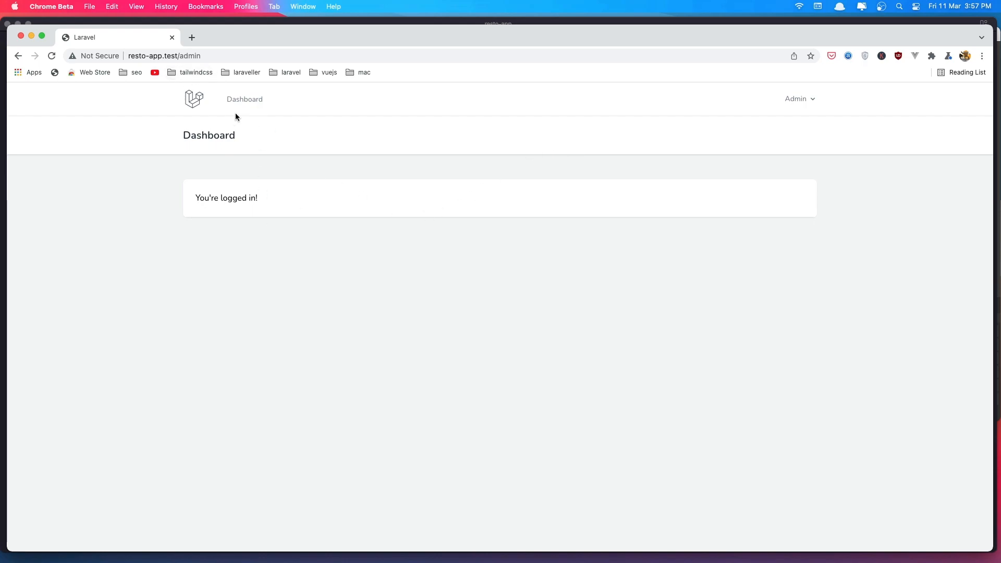
mouse_move(336, 233)
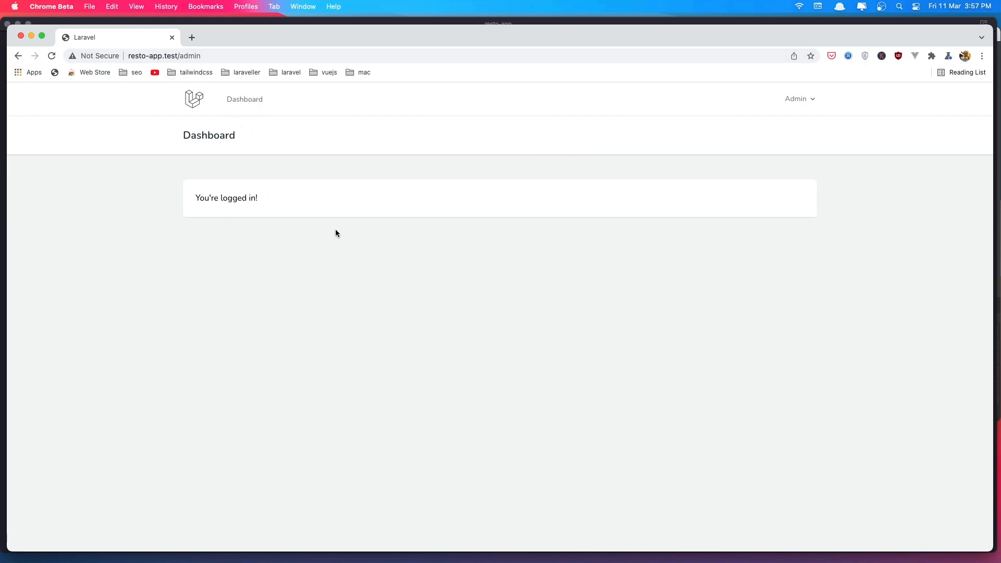
mouse_move(219, 112)
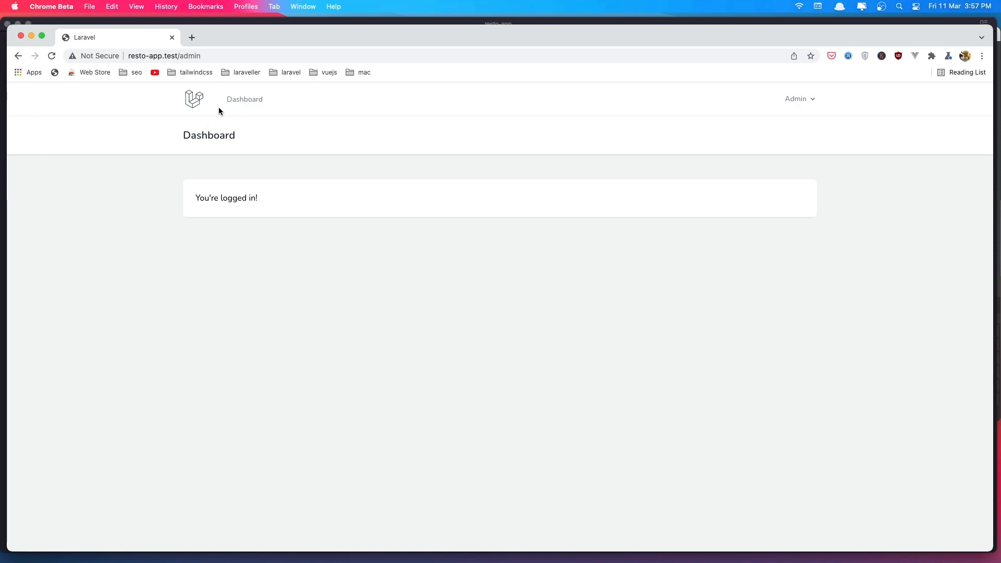
Step: Open alpinetoolbox.com in a new tab and filter its Examples to Nav components
left_click(244, 99)
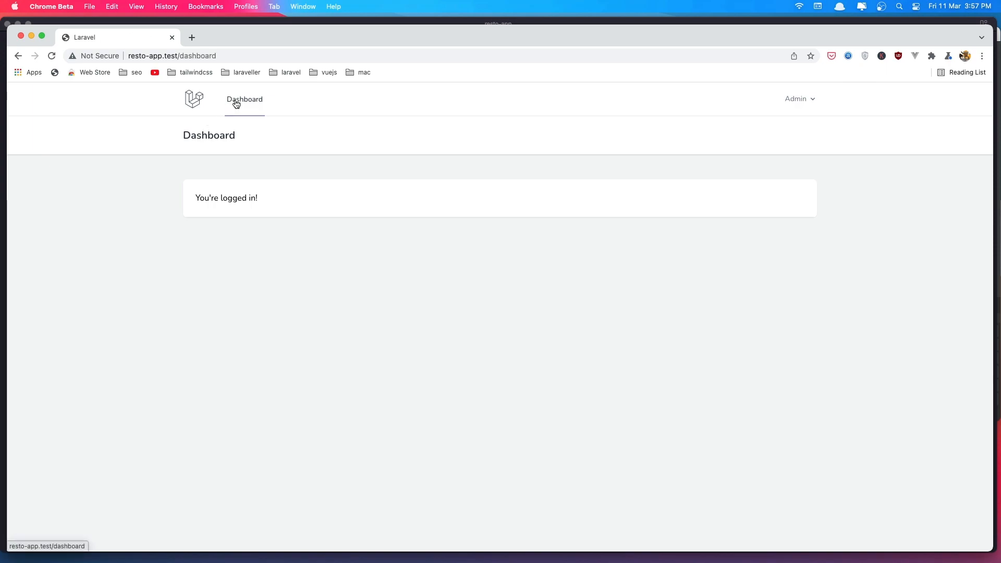
mouse_move(305, 109)
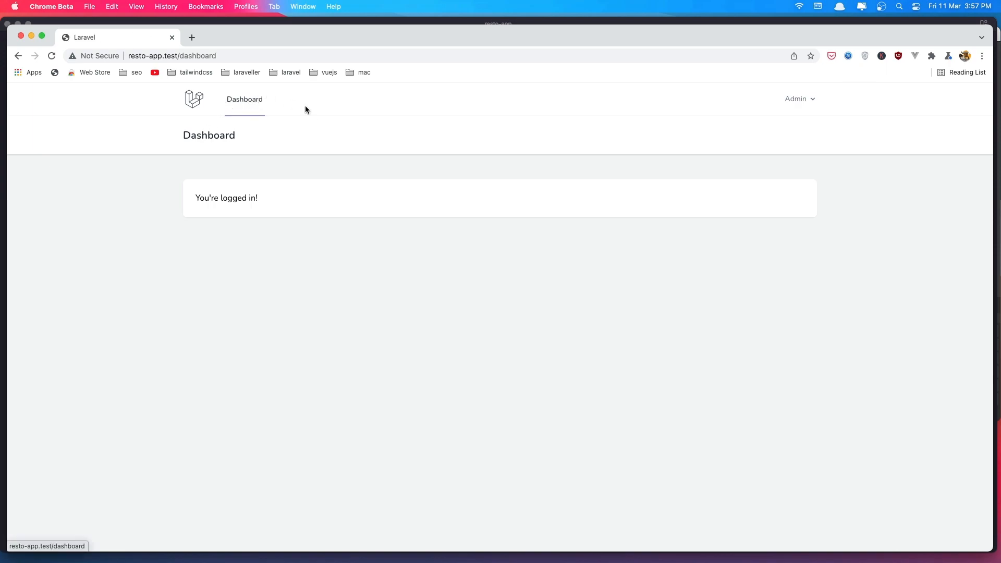
mouse_move(276, 99)
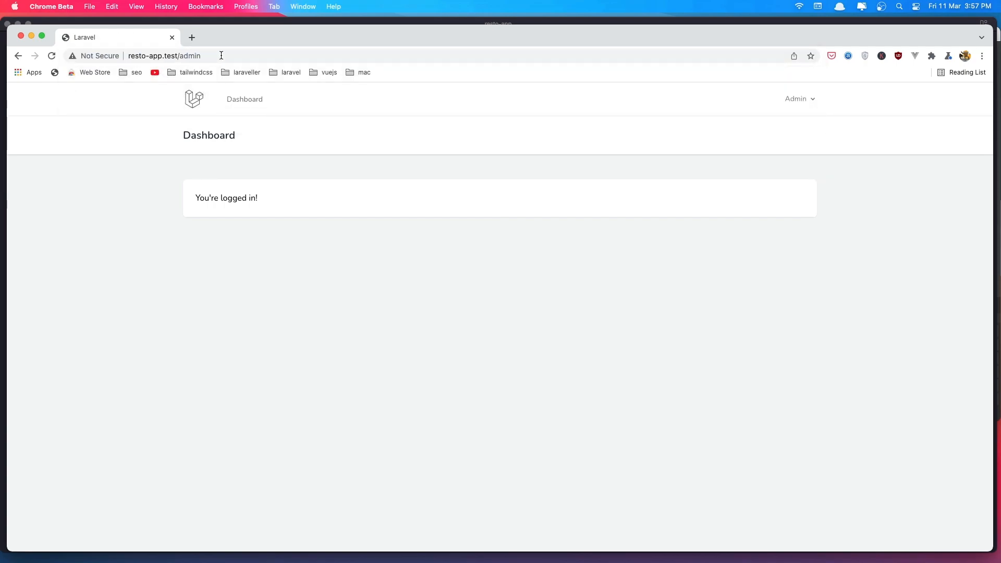
mouse_move(203, 40)
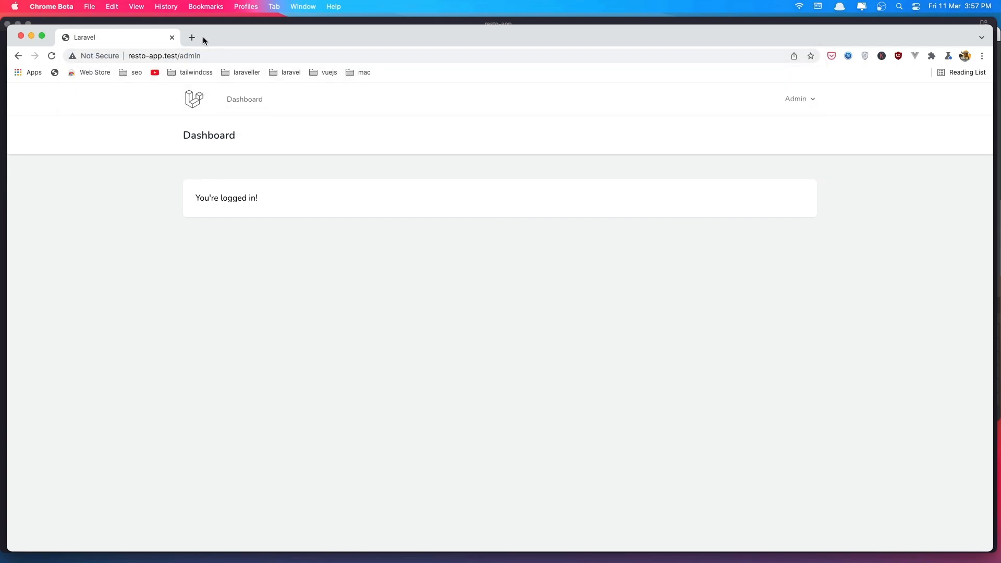
left_click(192, 37)
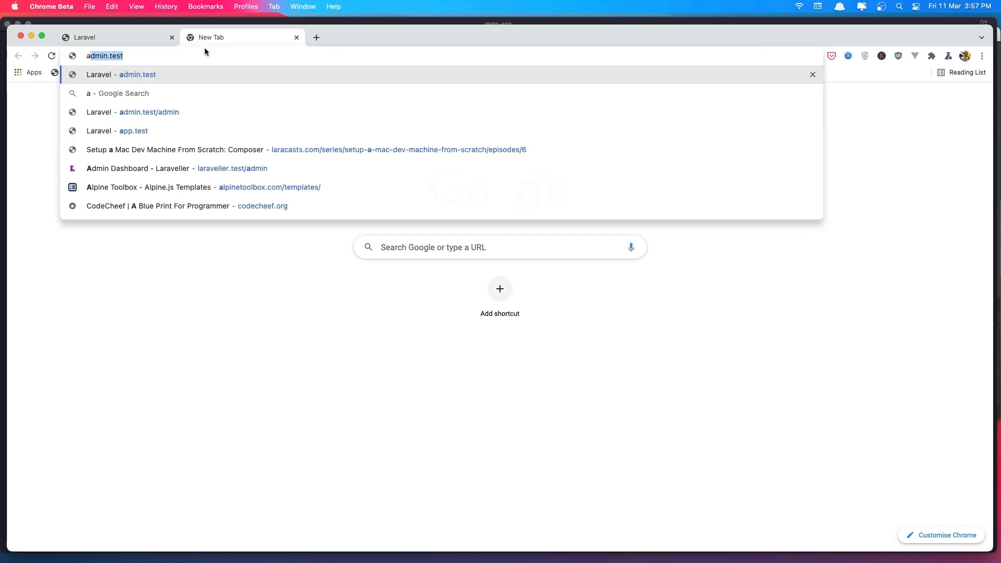
type("alpine")
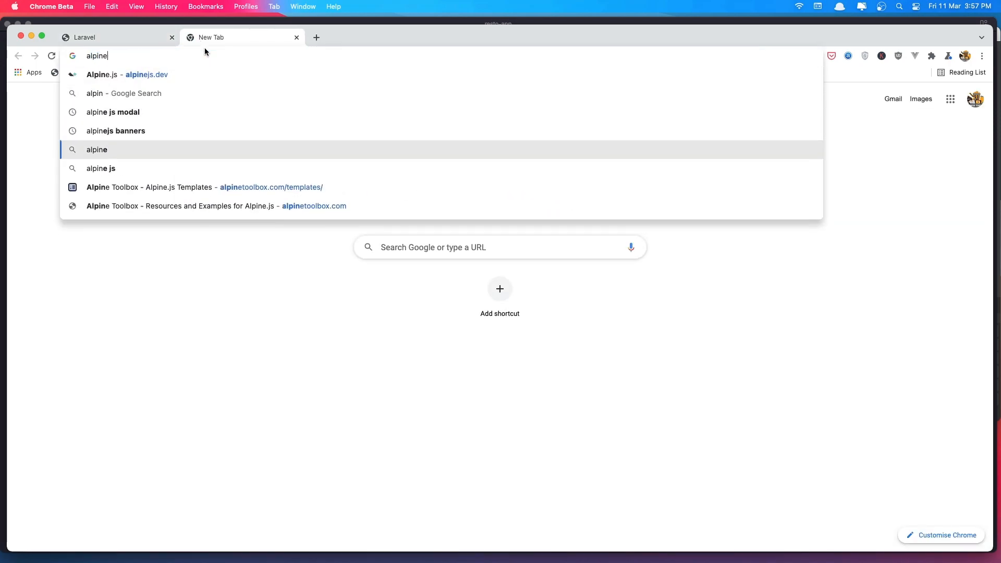
left_click(216, 205)
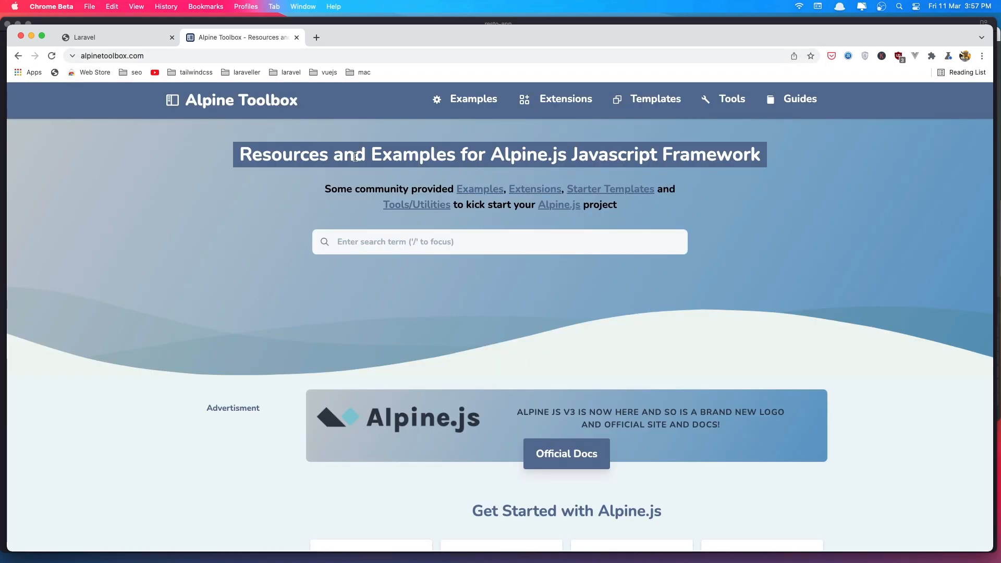
left_click(473, 99)
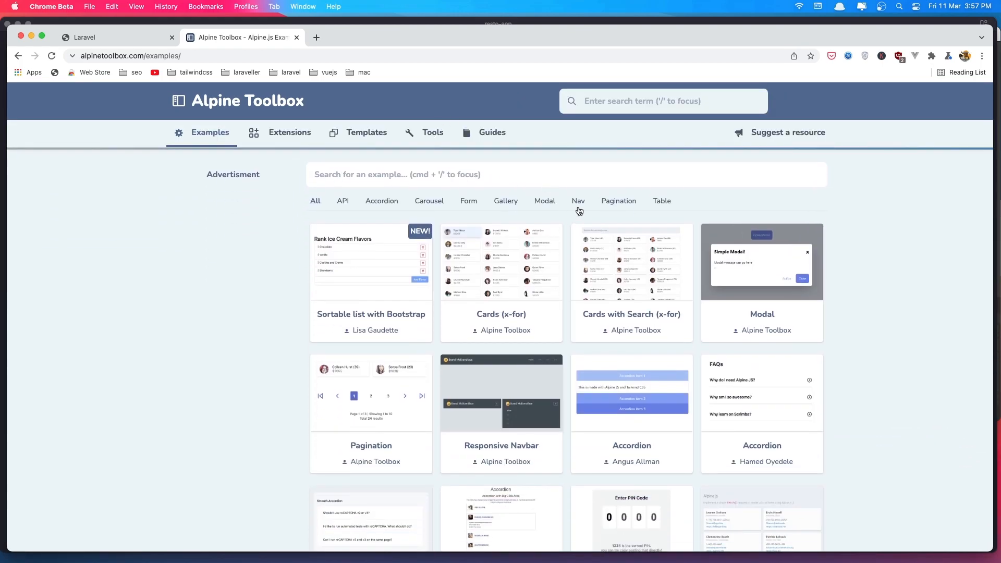
left_click(577, 200)
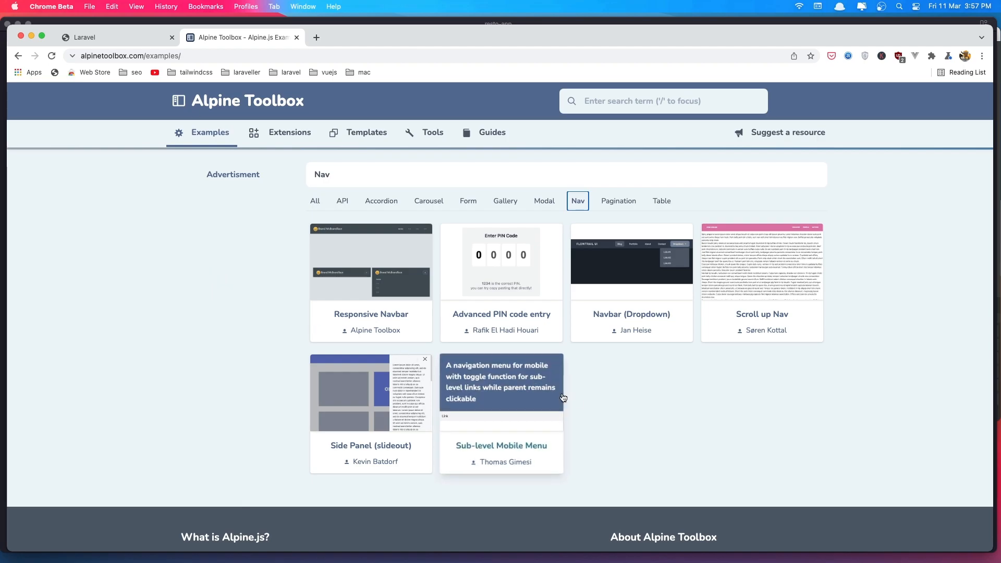
mouse_move(637, 292)
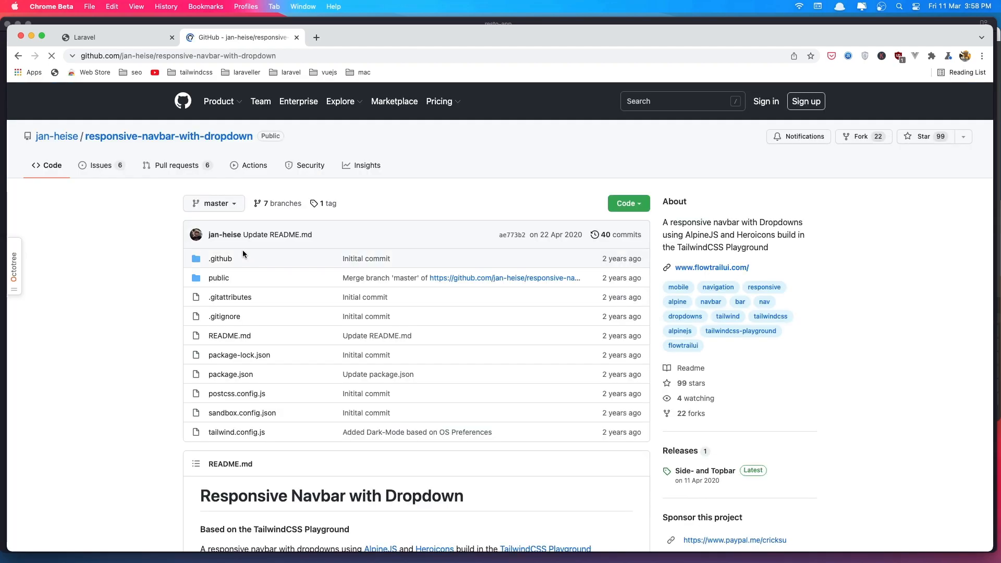
Step: Scroll the responsive-navbar-with-dropdown README to Structure and open ./public/sidebar.html
scroll("down", 3)
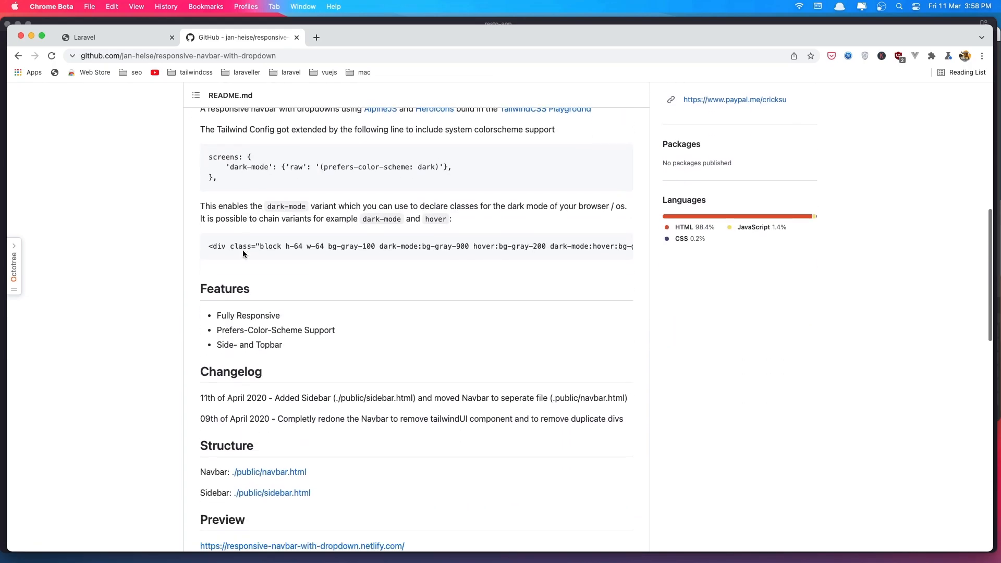
scroll("down", 3)
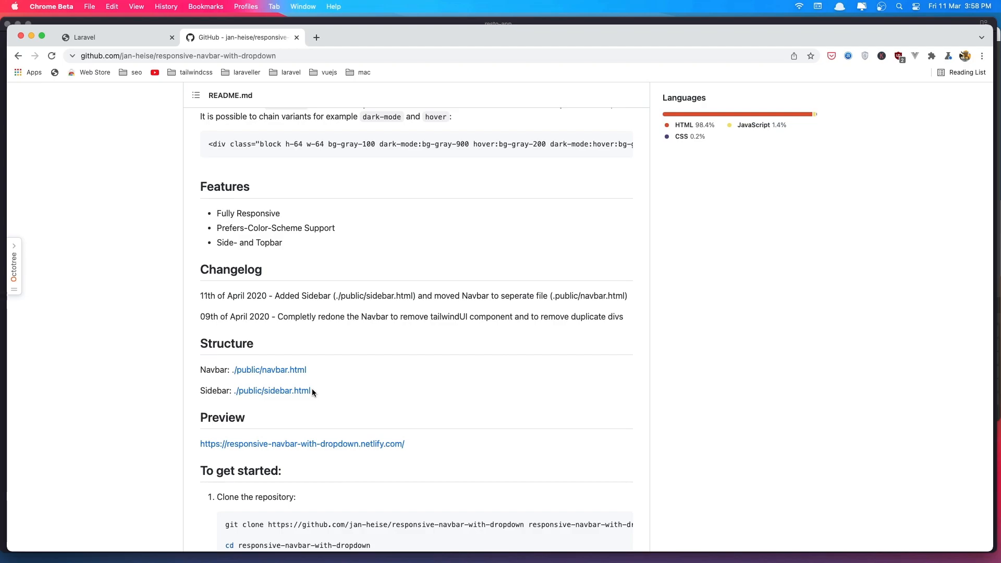
left_click(273, 391)
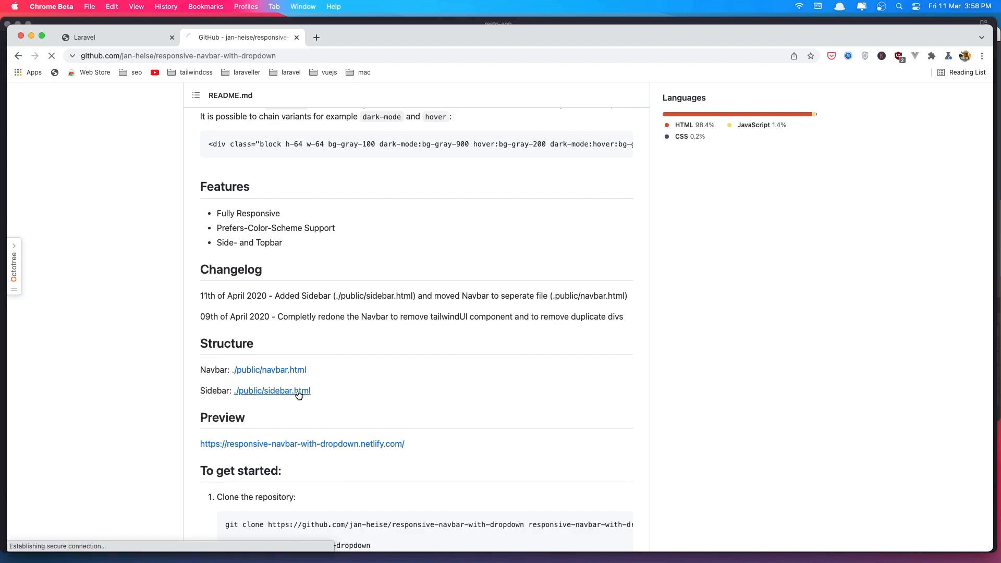
left_click(272, 391)
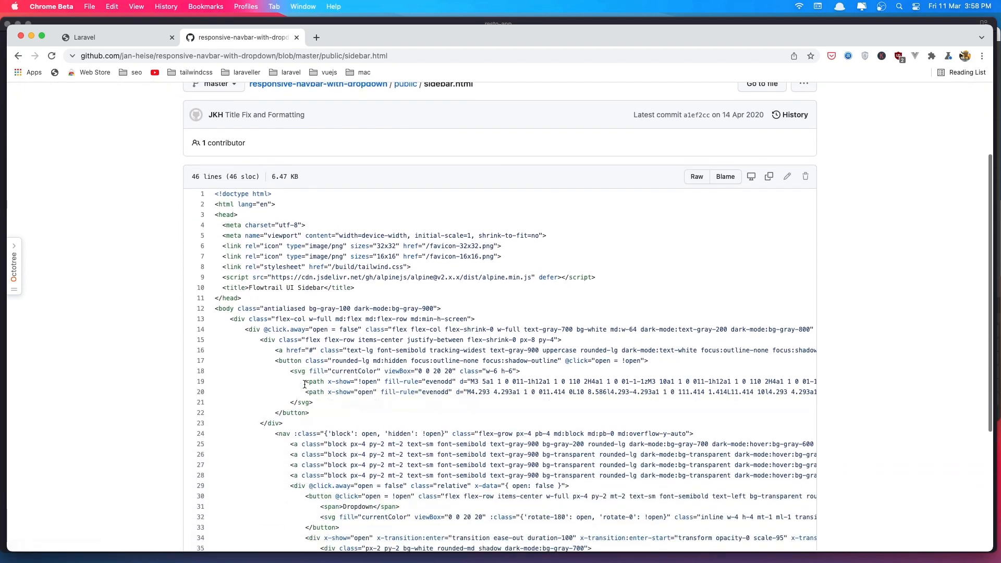
scroll("down", 3)
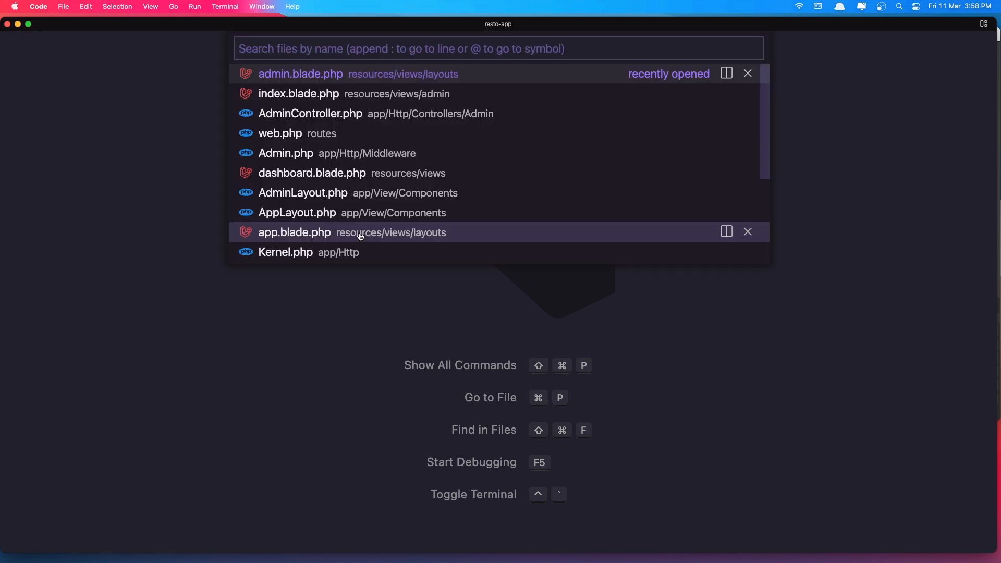
Step: Open admin.blade.php via quick file search and paste the sidebar HTML over its body
left_click(286, 153)
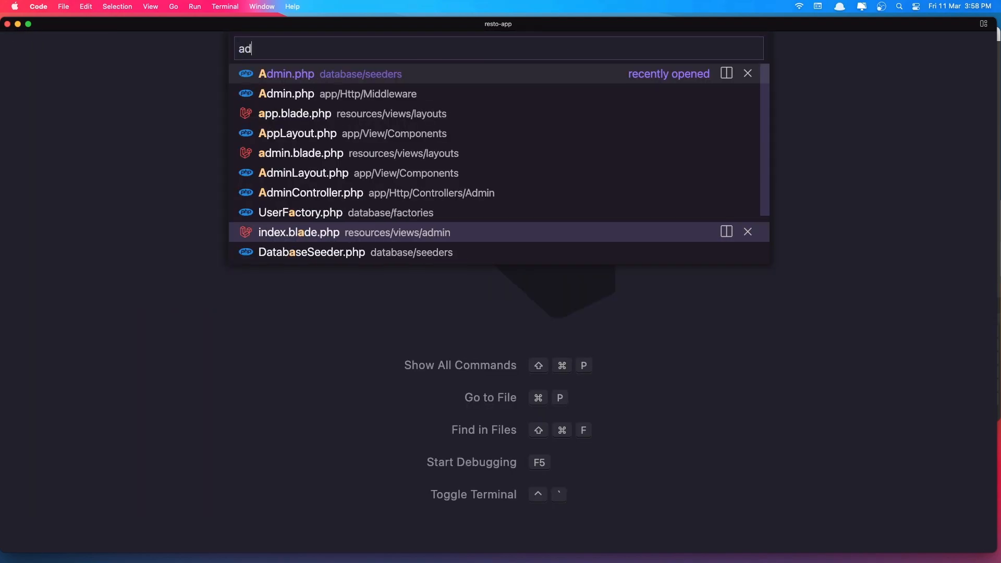
type("min")
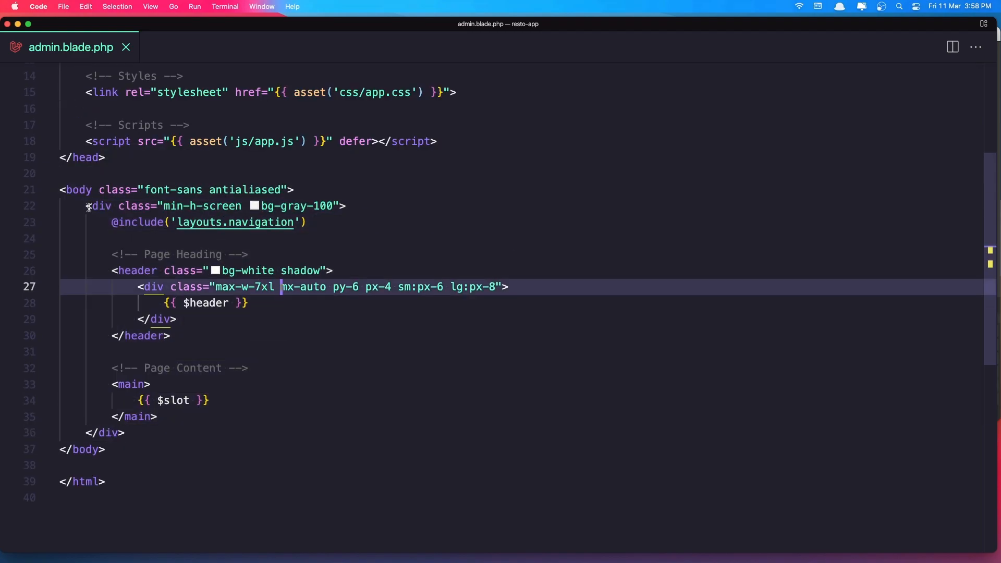
left_click(138, 222)
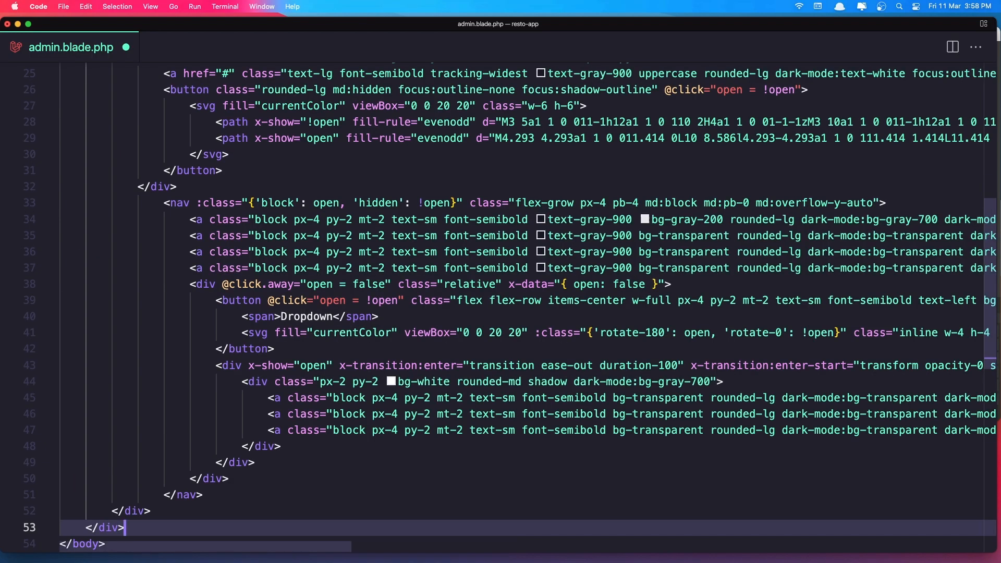
scroll("up", 3)
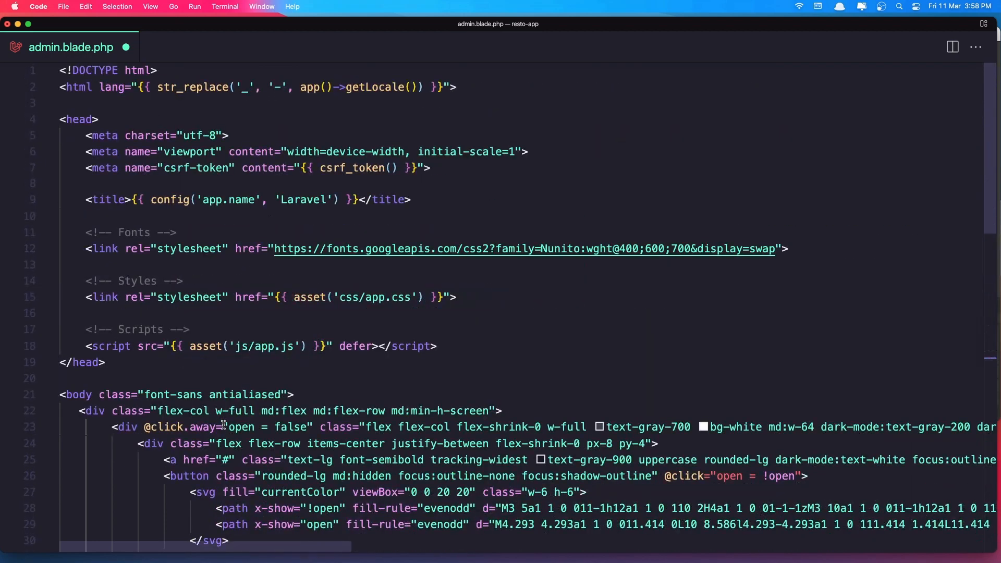
scroll("down", 3)
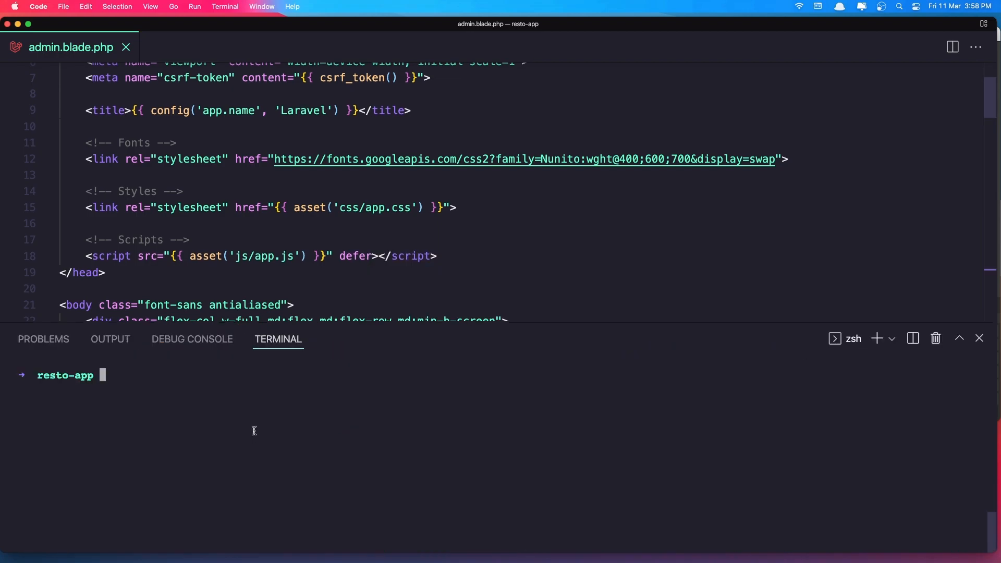
Step: Run npm run watch in the integrated terminal so Laravel Mix rebuilds assets
type("npm run watch")
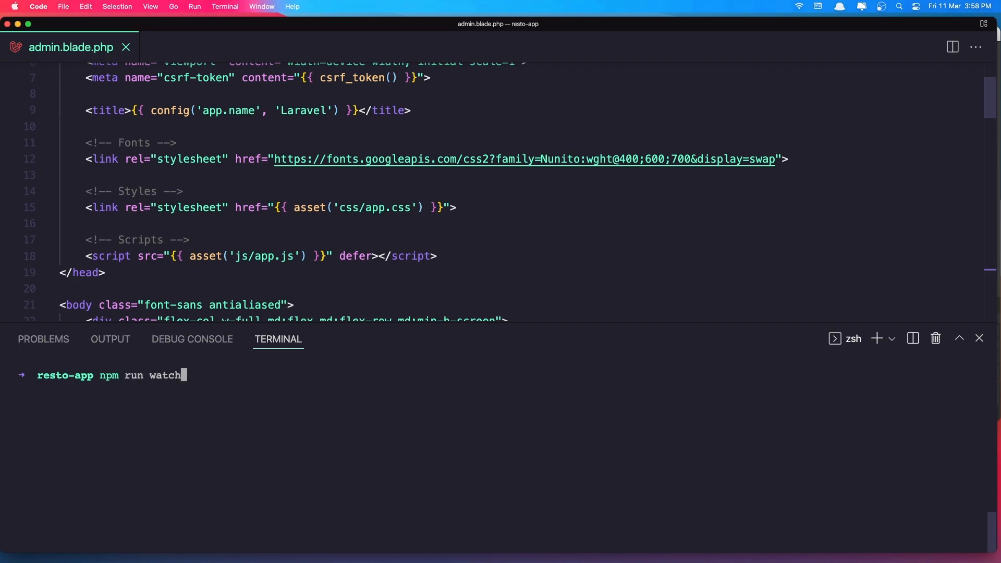
key("Return")
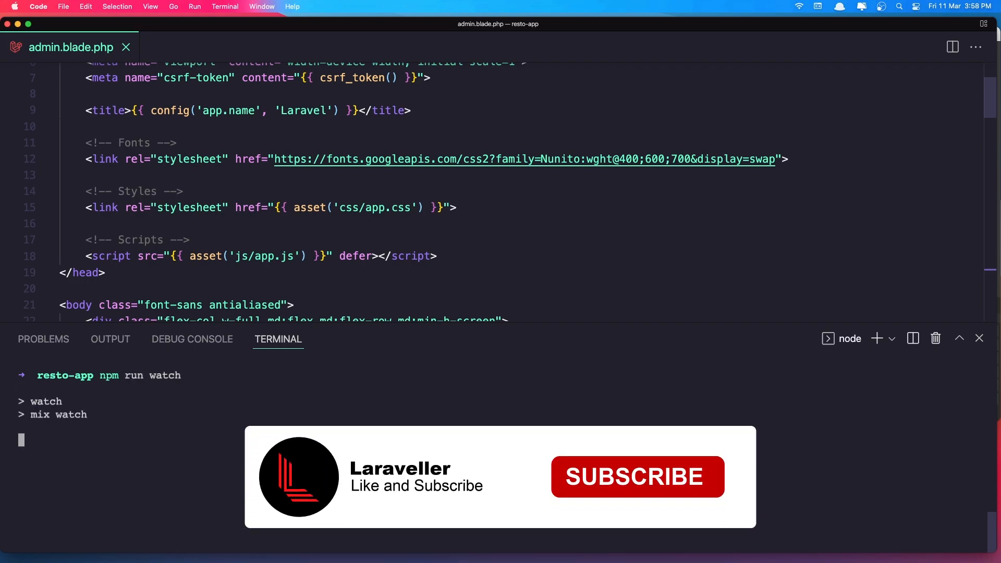
left_click(637, 476)
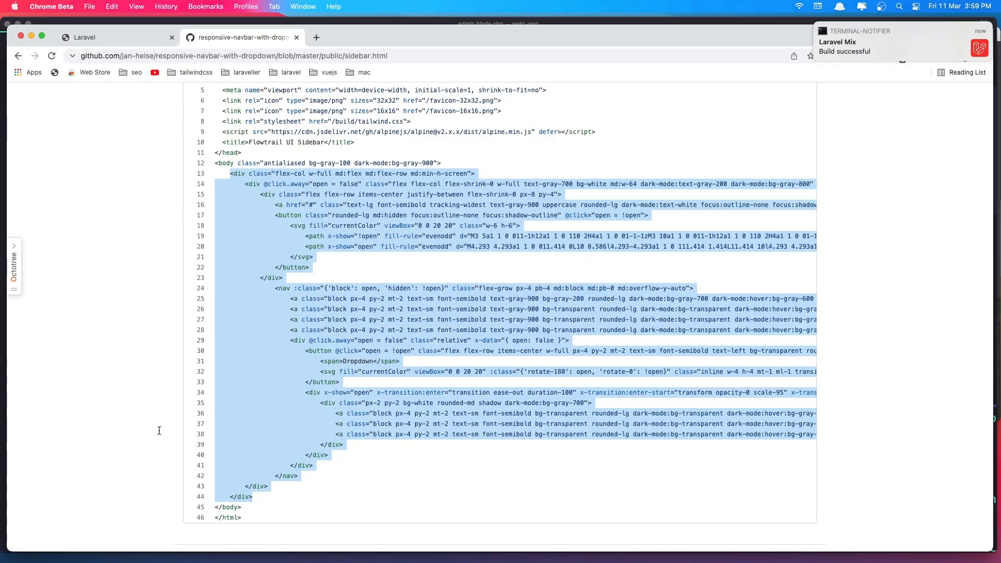
Step: Load resto-app.test/admin and review the Blog, Portfolio, About, Contact and Dropdown sidebar
left_click(115, 37)
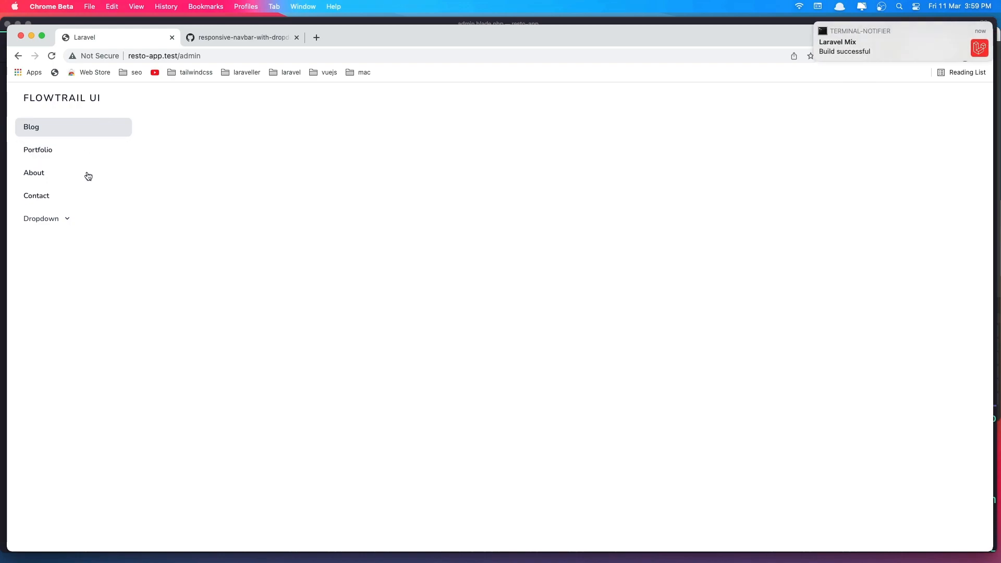
mouse_move(233, 311)
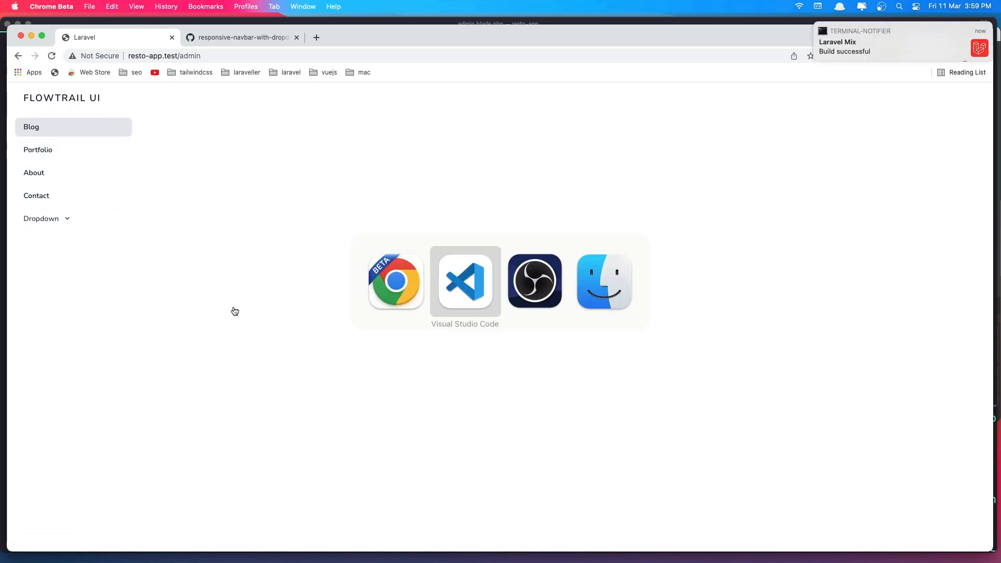
Step: Replace every 'dark-mode:' prefix with 'dark:' throughout admin.blade.php
left_click(465, 281)
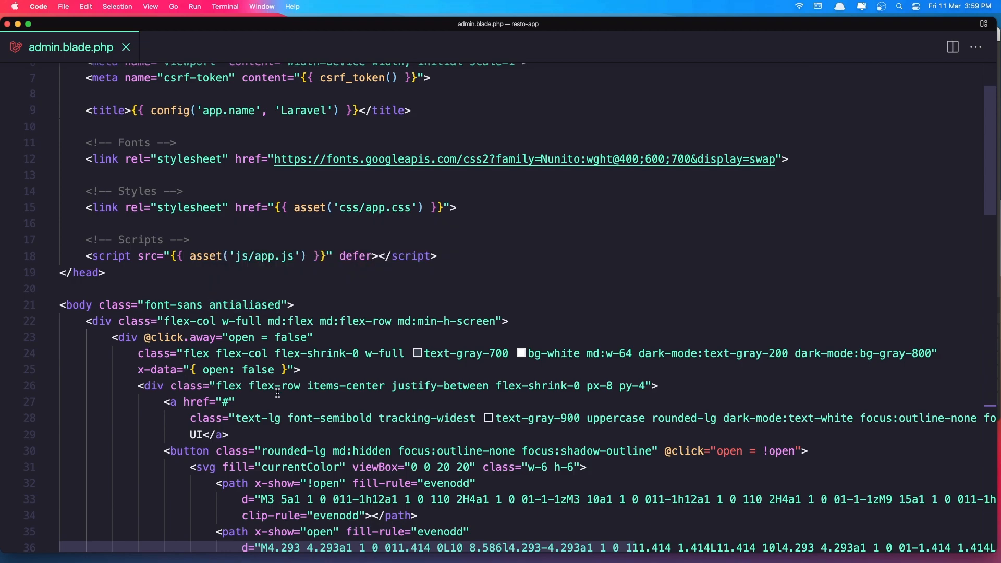
mouse_move(267, 353)
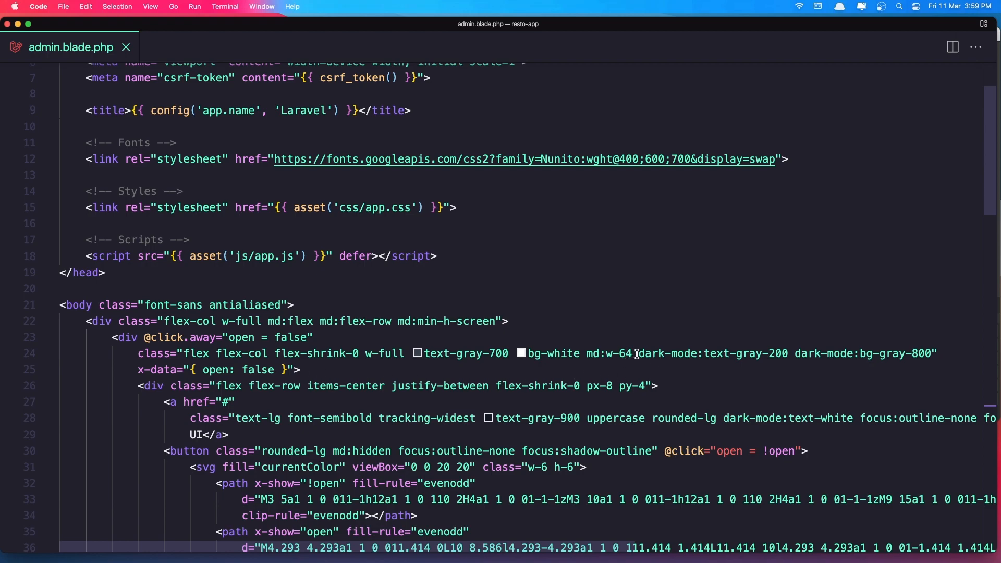
left_click(683, 353)
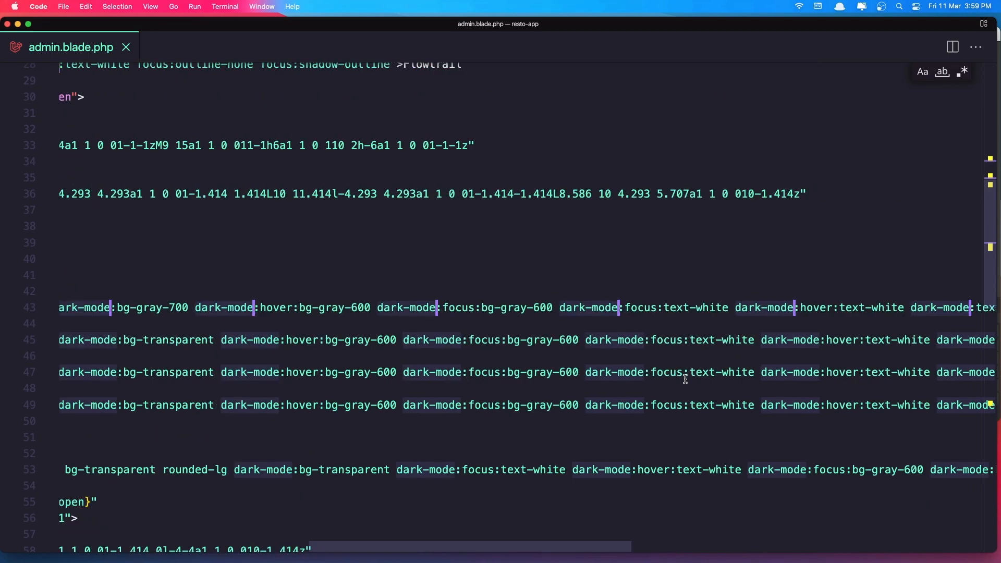
scroll("right", 3)
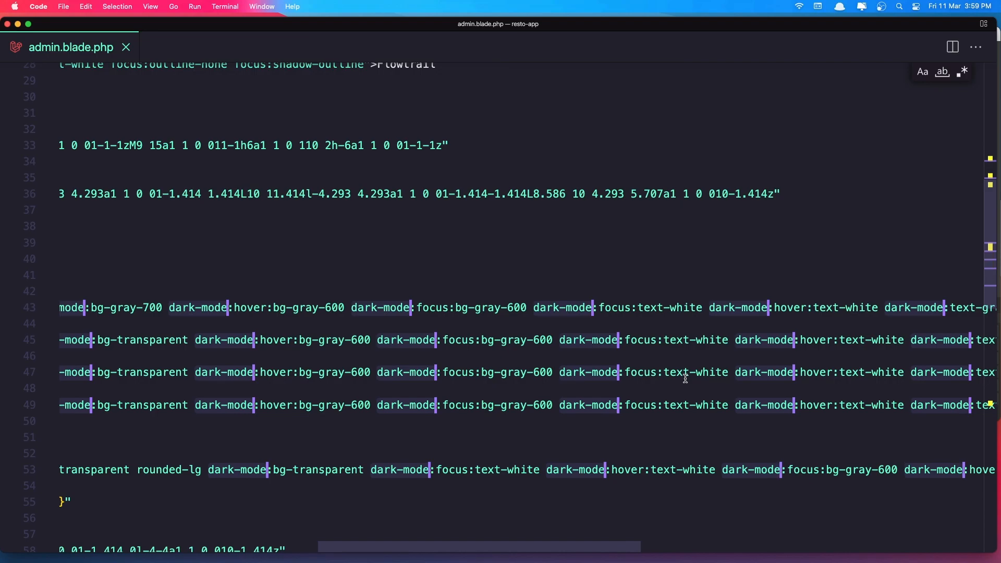
scroll("up", 3)
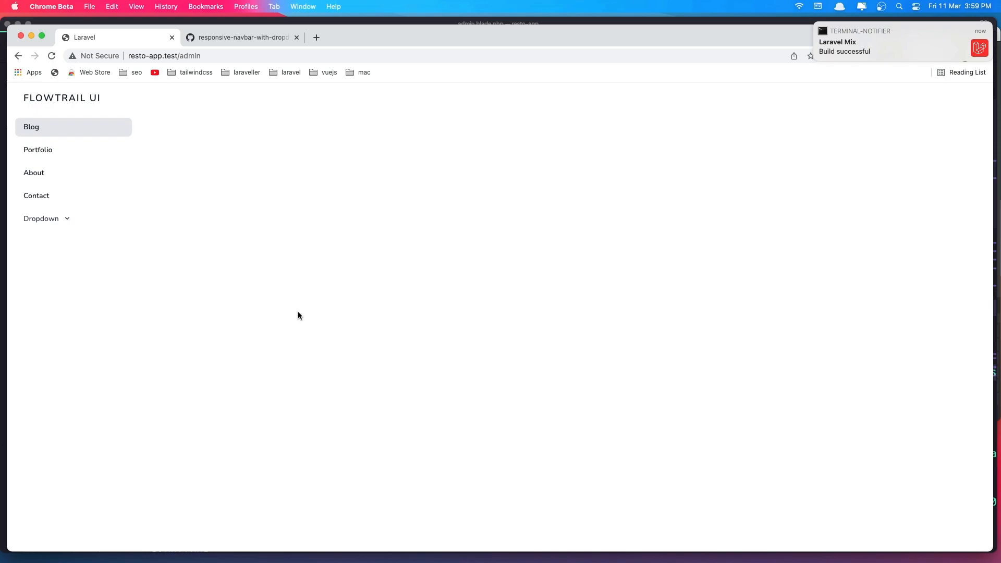
mouse_move(242, 219)
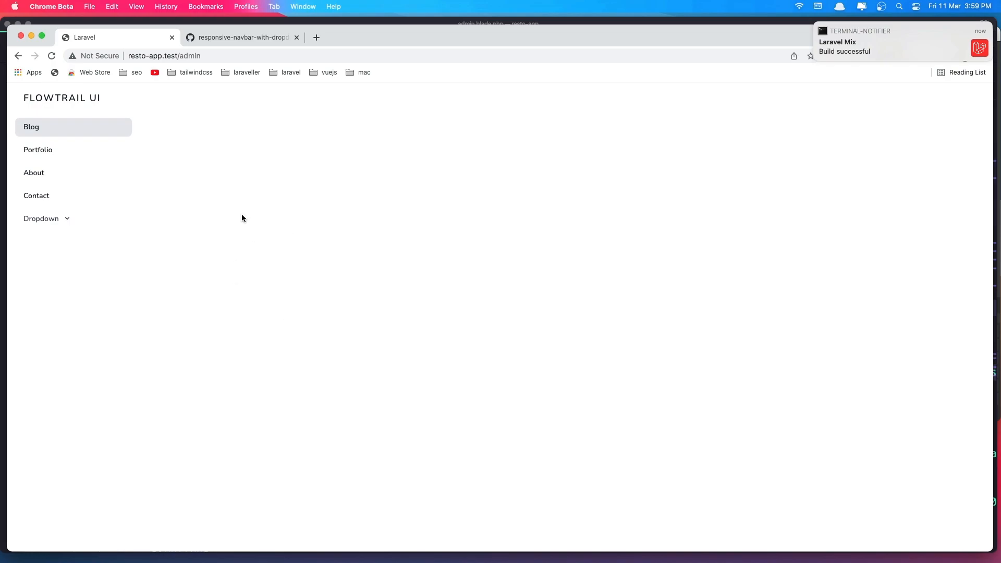
Step: Set macOS appearance to Dark and check the admin sidebar renders dark in Chrome
left_click(13, 6)
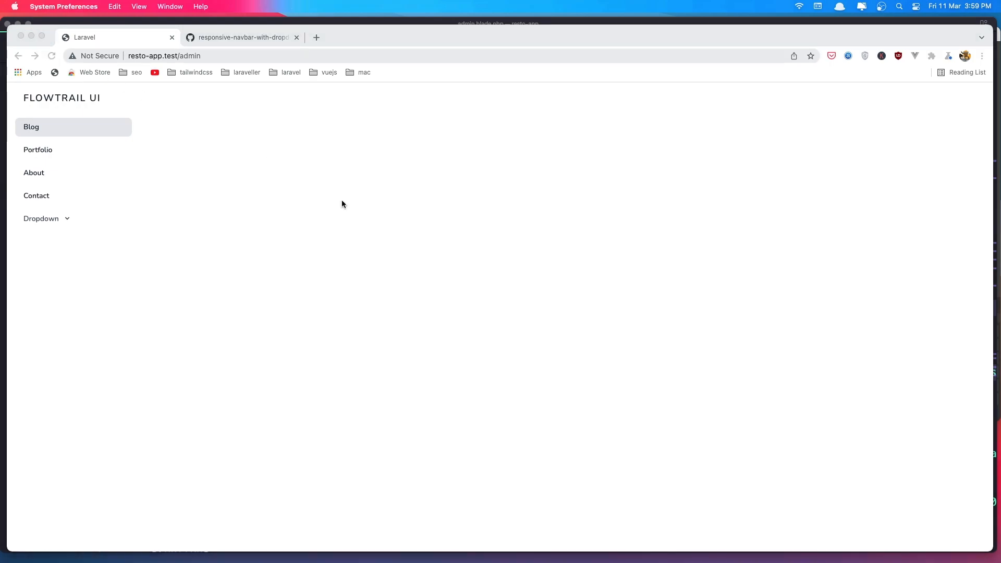
left_click(63, 6)
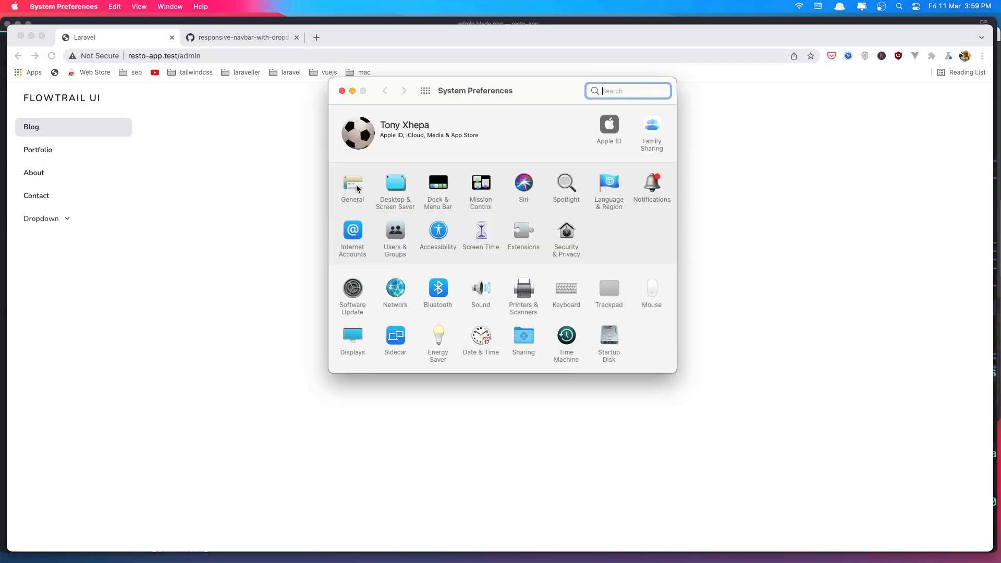
left_click(352, 188)
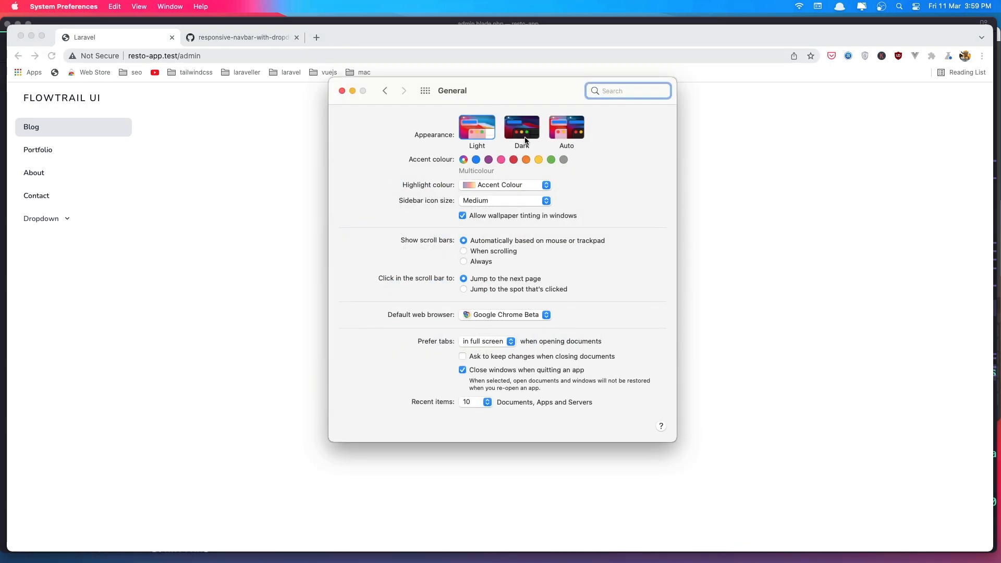
left_click(521, 127)
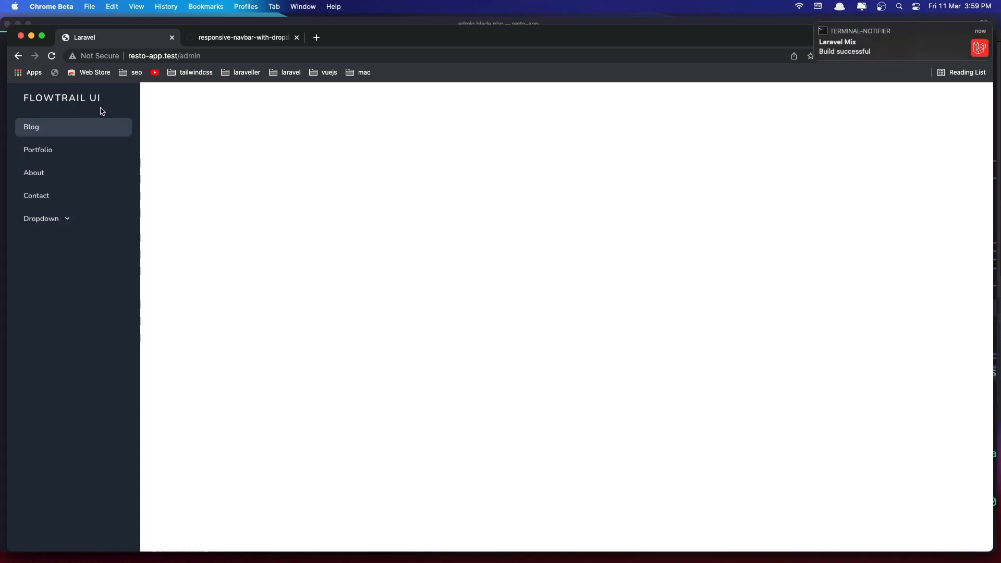
mouse_move(239, 264)
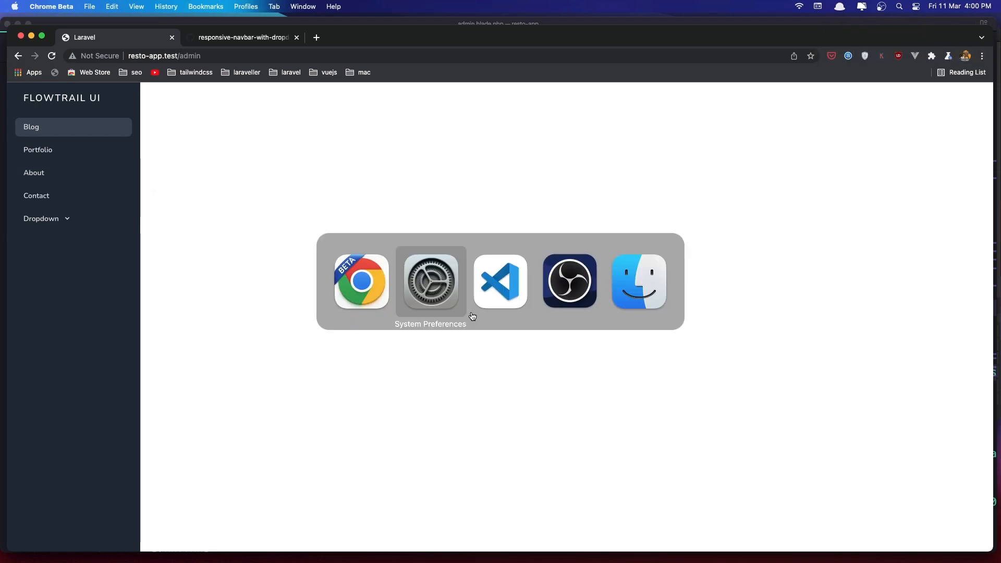
left_click(185, 57)
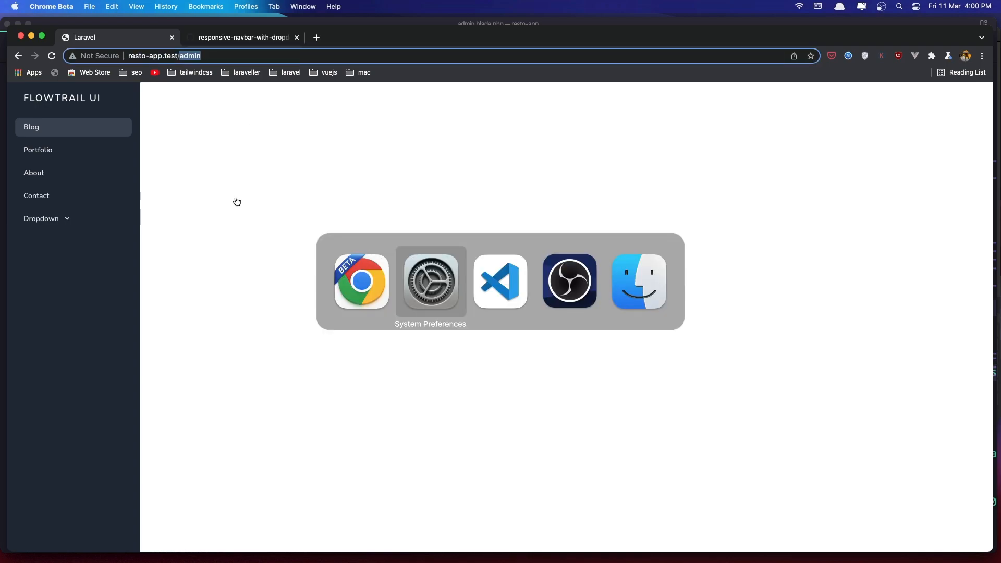
left_click(500, 281)
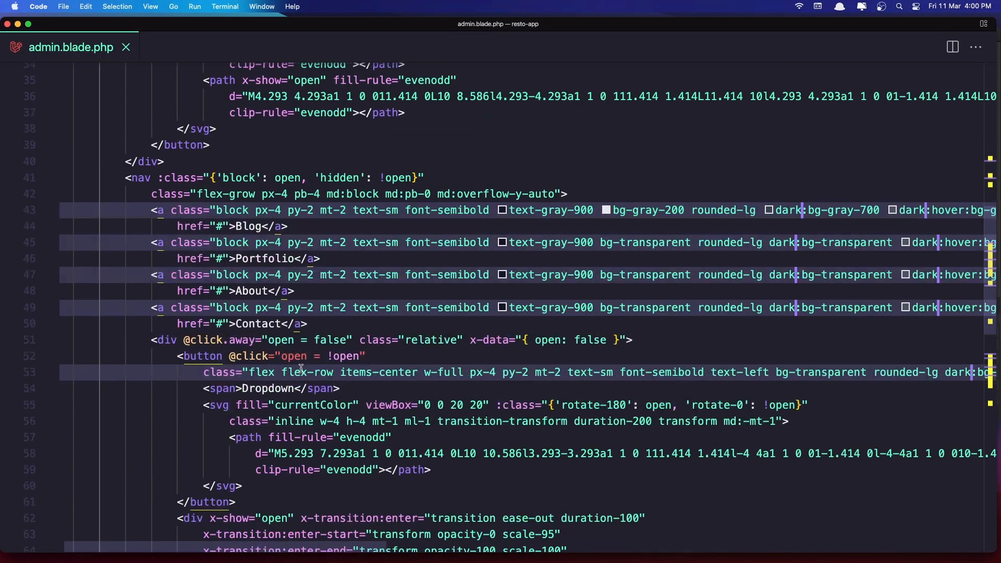
Step: Fold the menu button, sidebar header and navigation links blocks in admin.blade.php
scroll("up", 3)
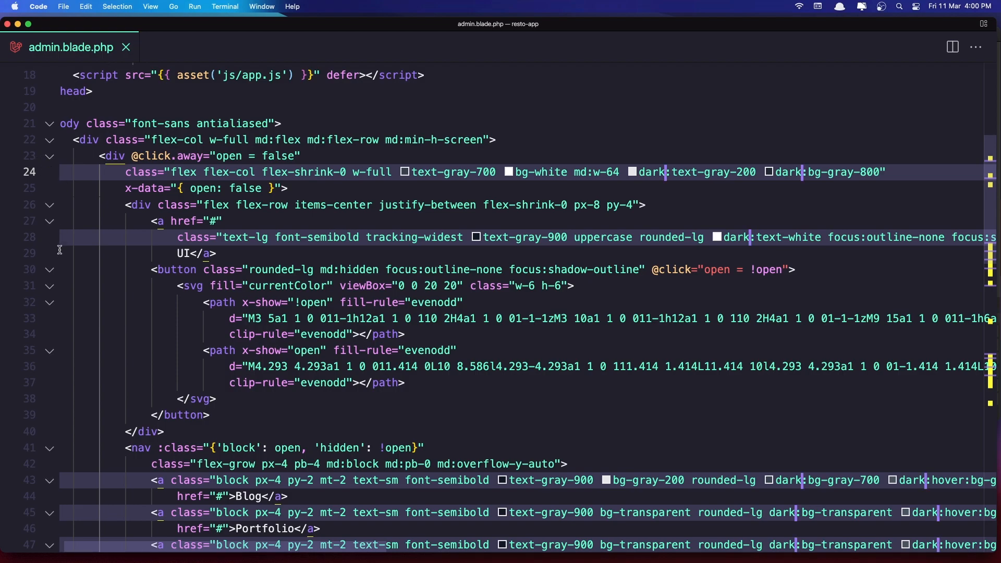
left_click(49, 269)
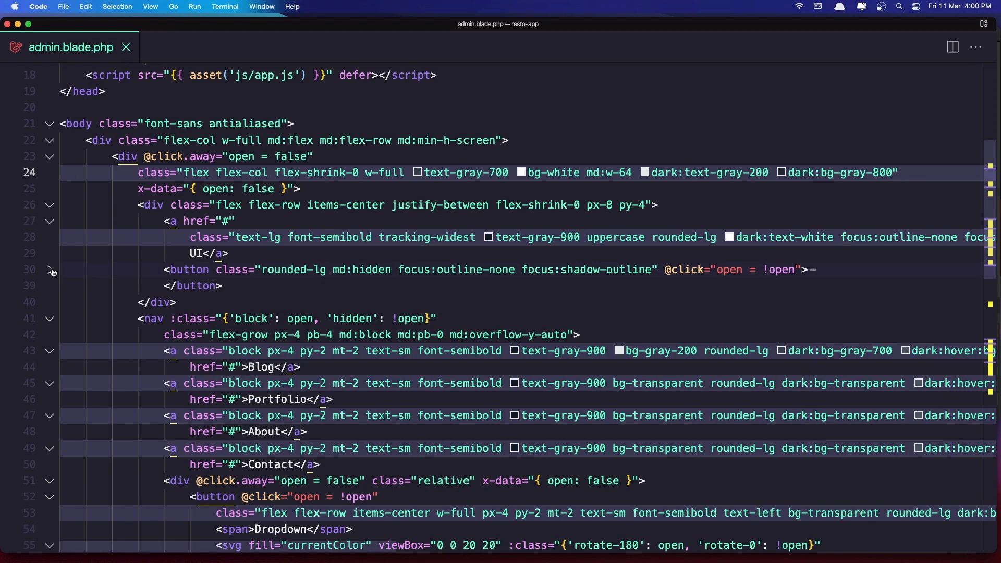
left_click(49, 206)
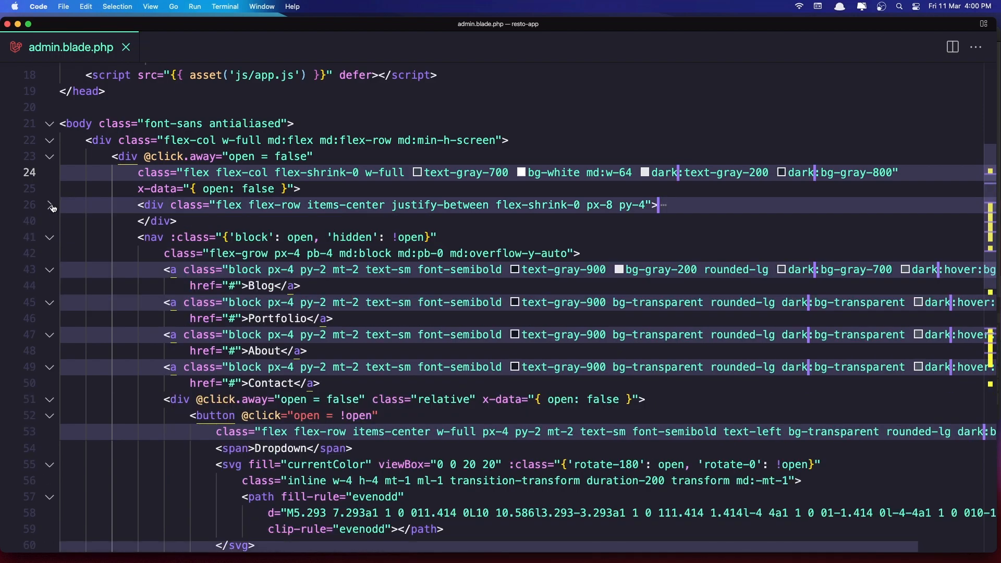
left_click(49, 237)
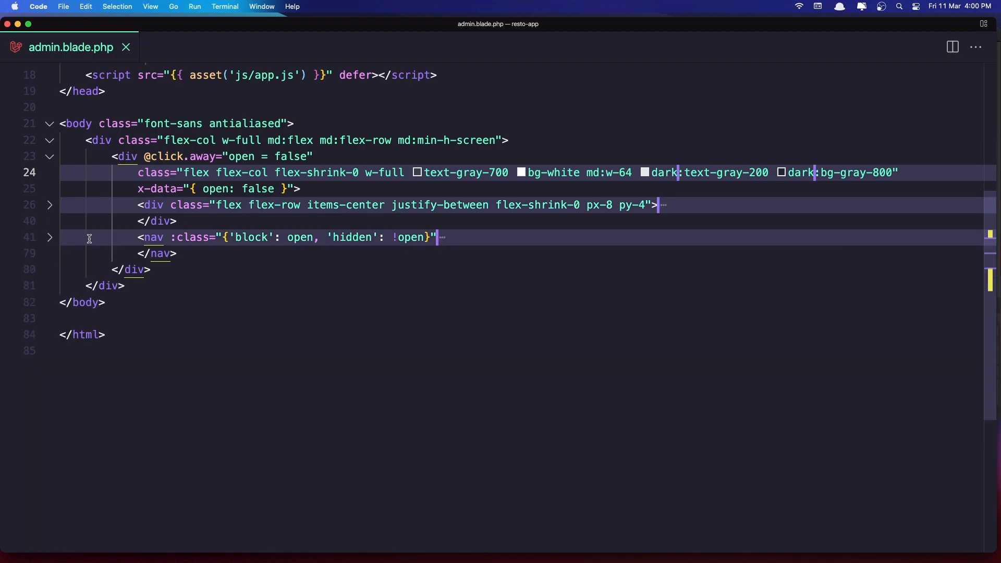
Step: Add <main class="m-2 p-8"> with a {{ $slot }} placeholder after the sidebar
left_click(153, 270)
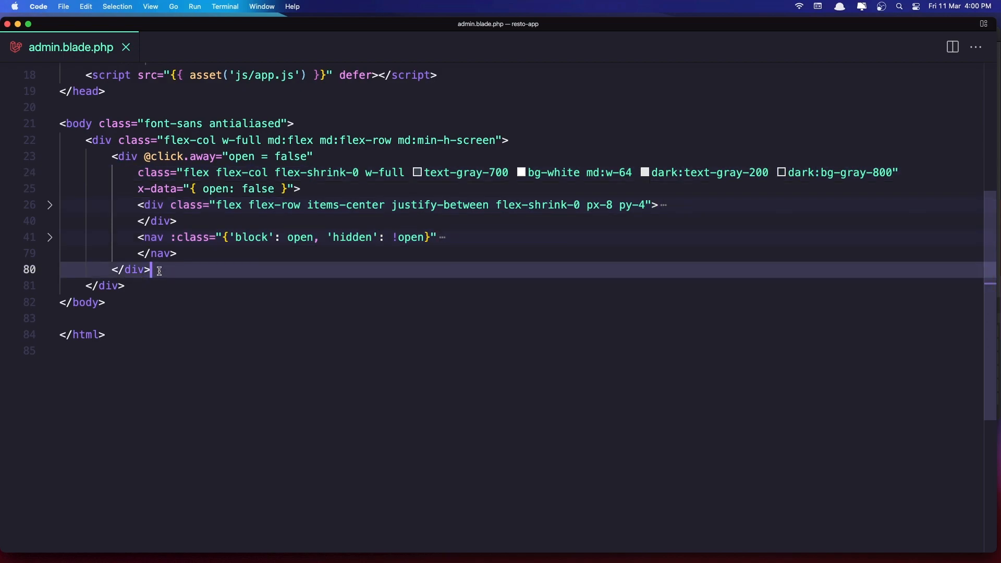
type("<")
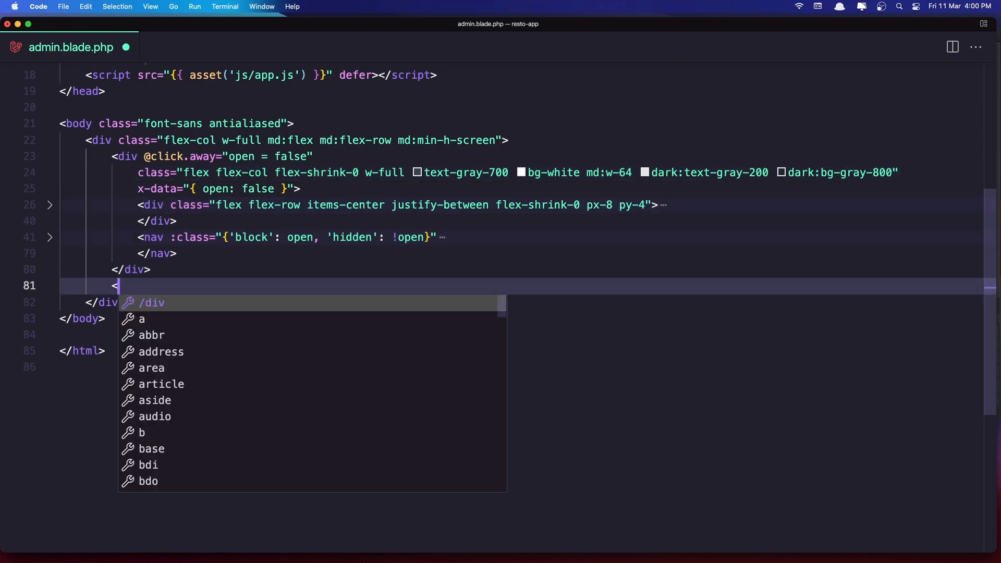
type("main class=\"")
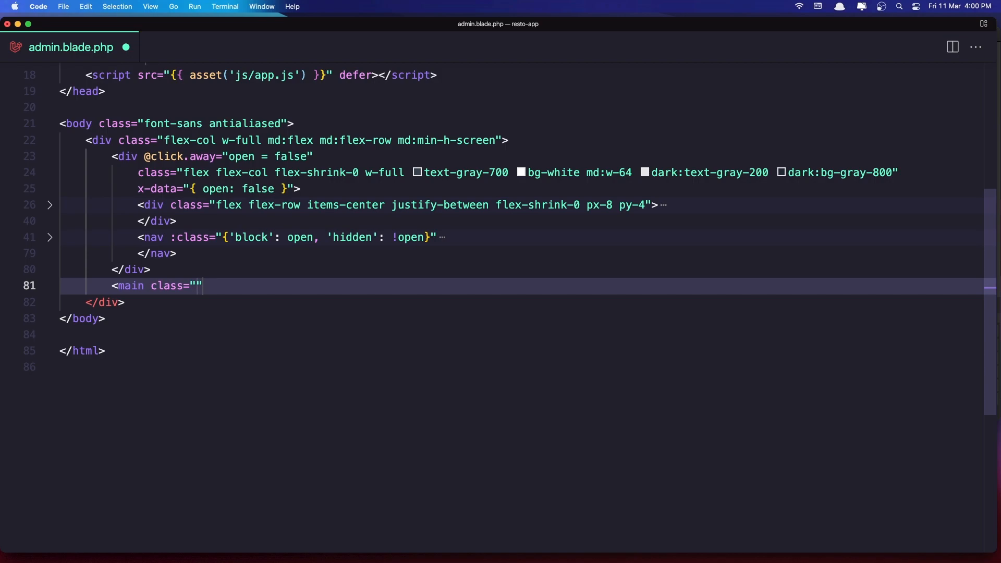
type("m-2 p")
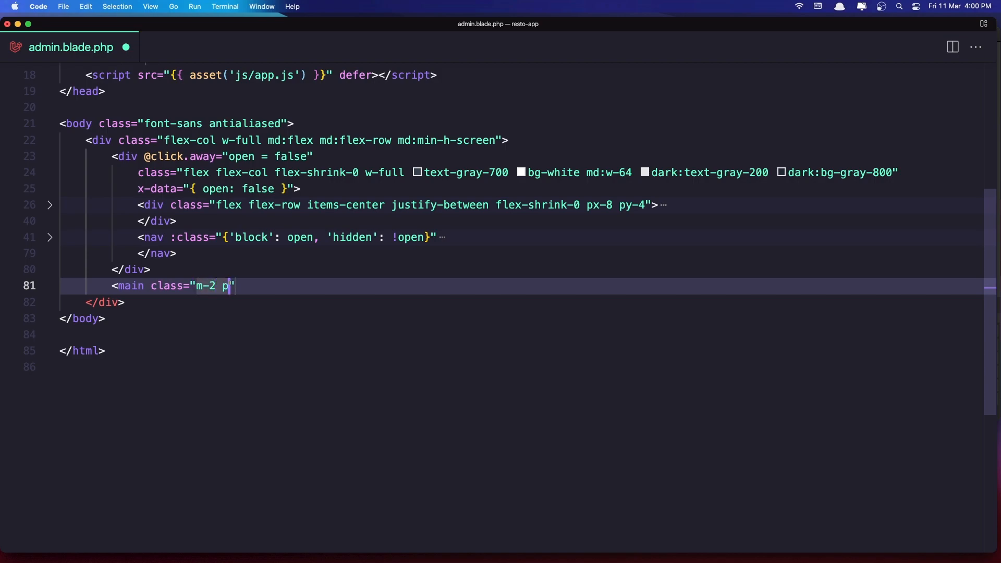
type("-8")
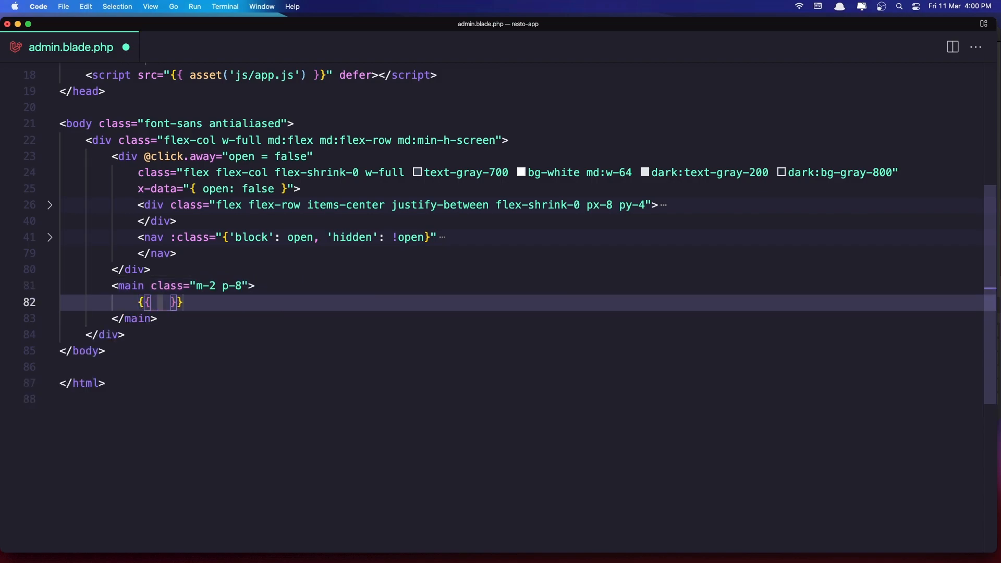
type("$slot")
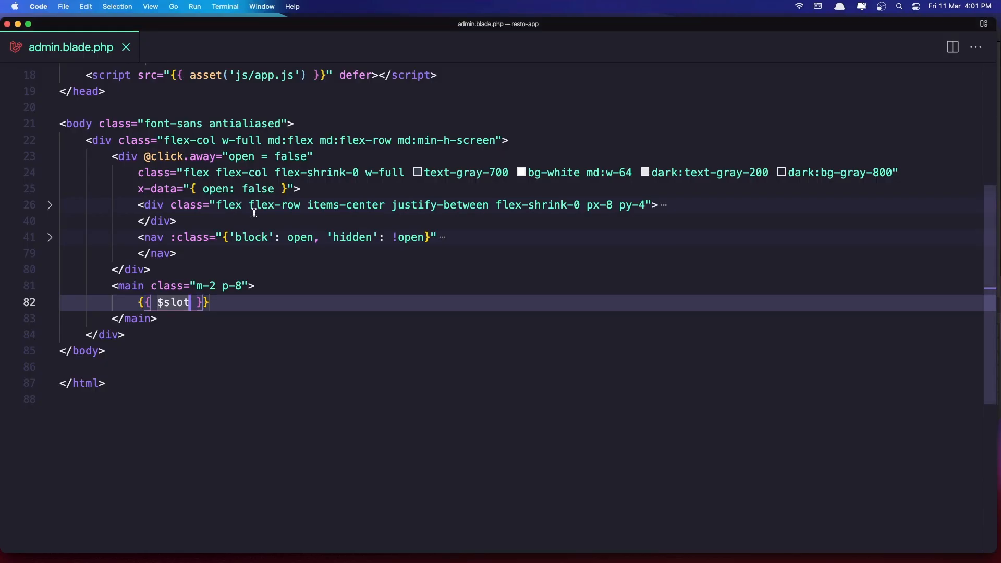
mouse_move(302, 265)
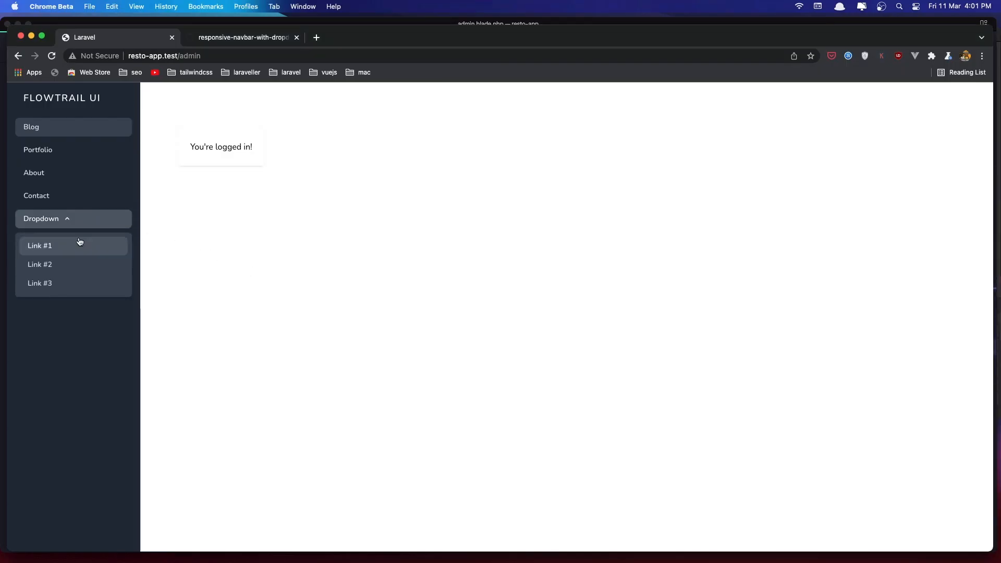
mouse_move(39, 282)
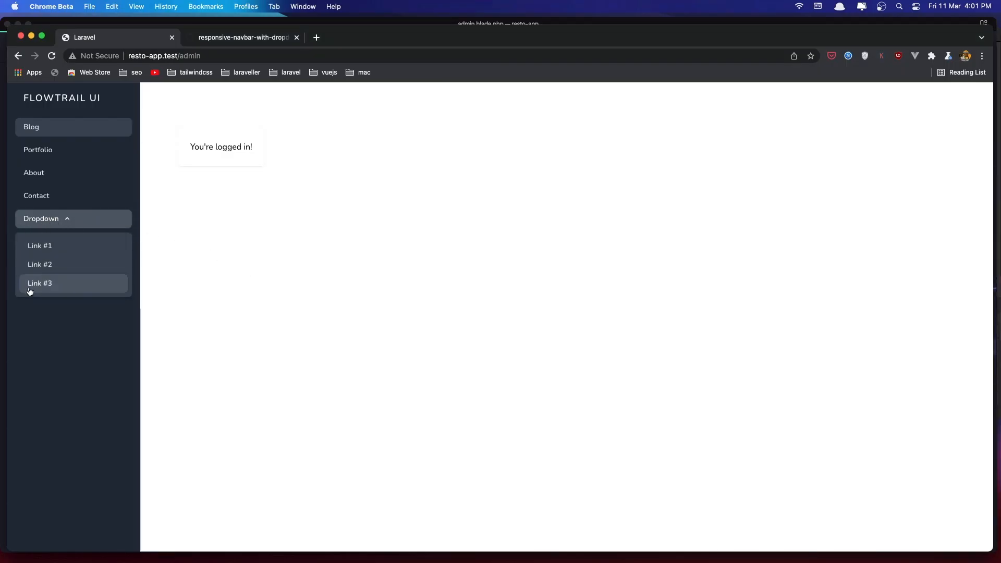
mouse_move(68, 284)
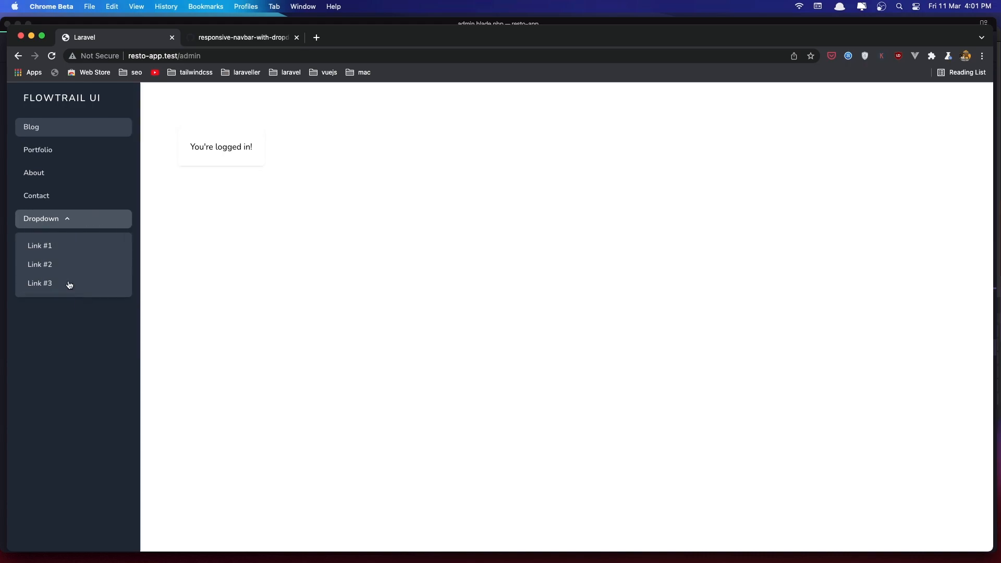
mouse_move(60, 222)
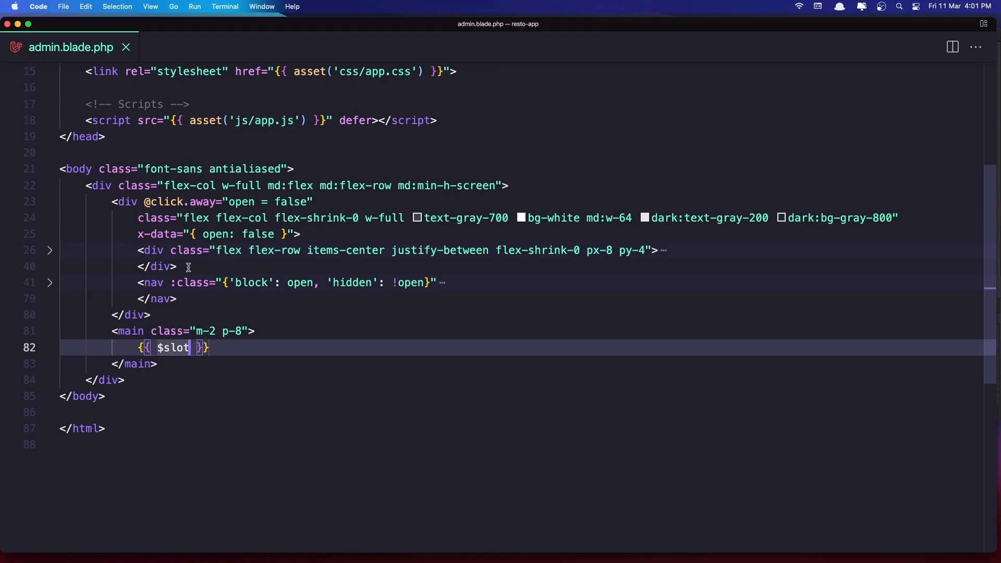
Step: Put {{ Auth::user()->name }} from navigation.blade.php into the sidebar dropdown label
left_click(50, 282)
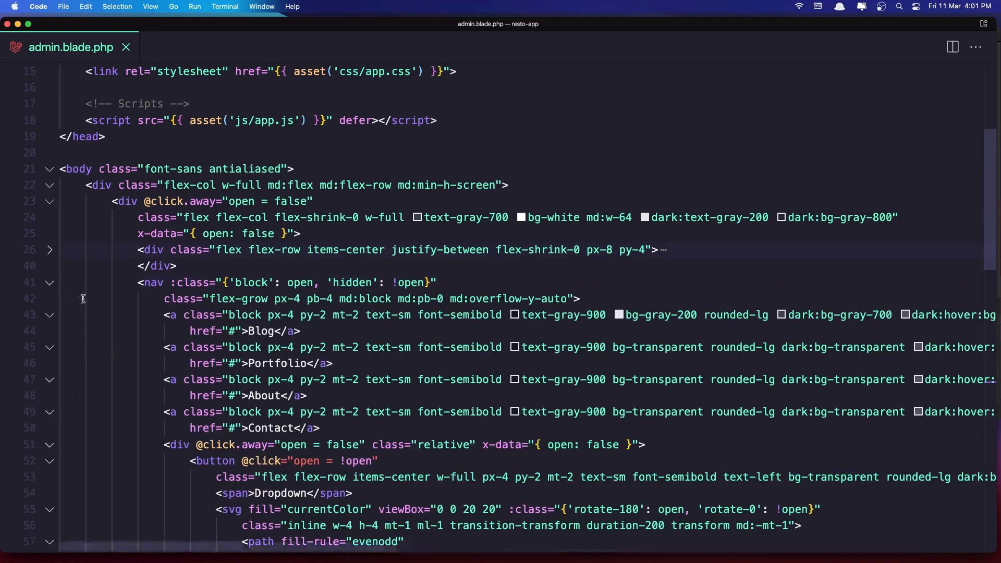
scroll("down", 3)
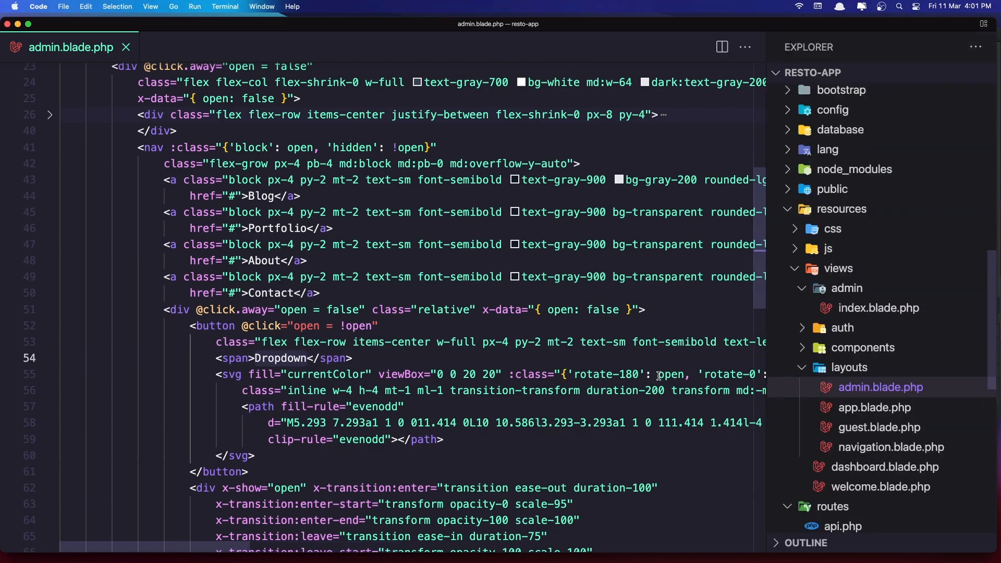
left_click(891, 447)
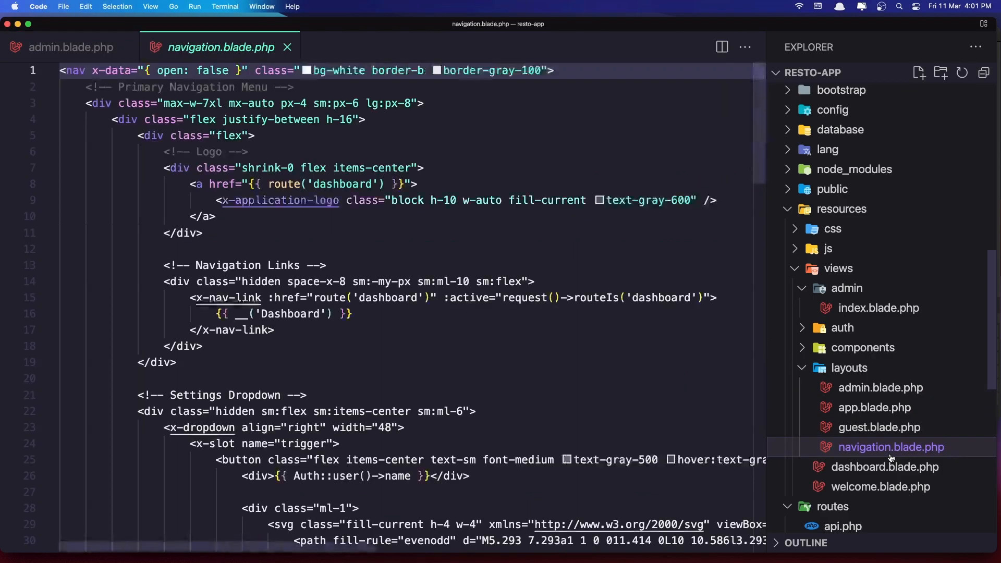
scroll("down", 3)
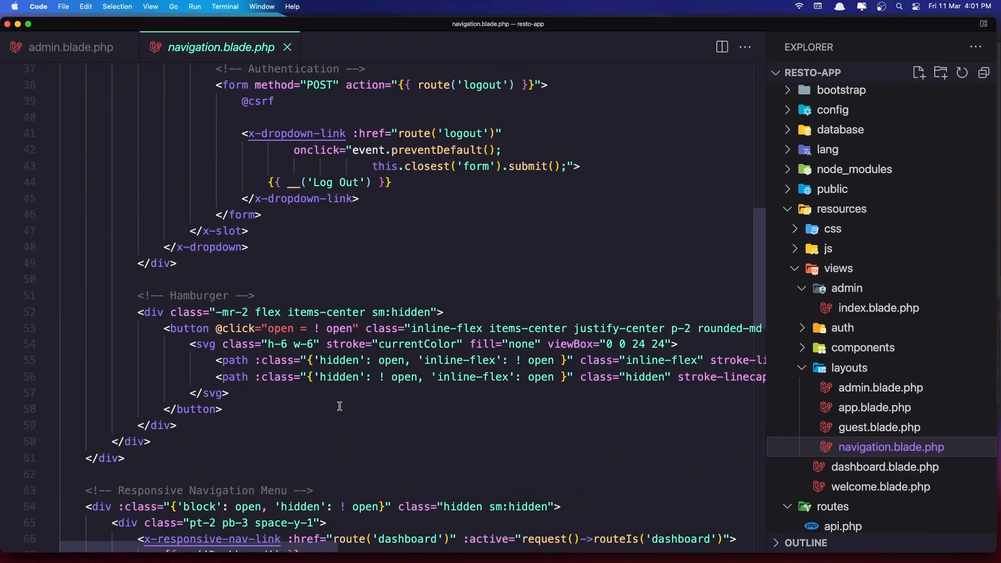
scroll("up", 3)
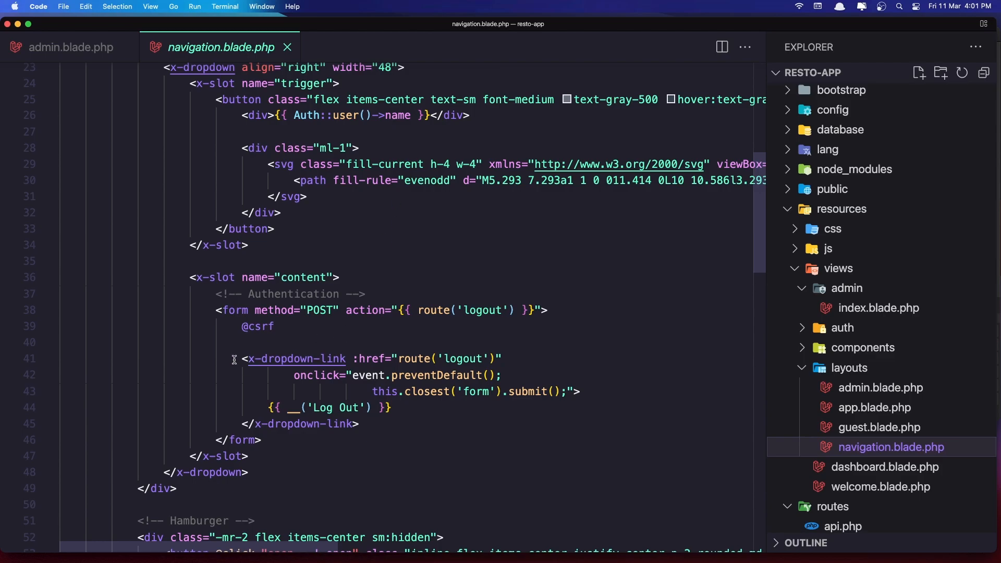
mouse_move(283, 128)
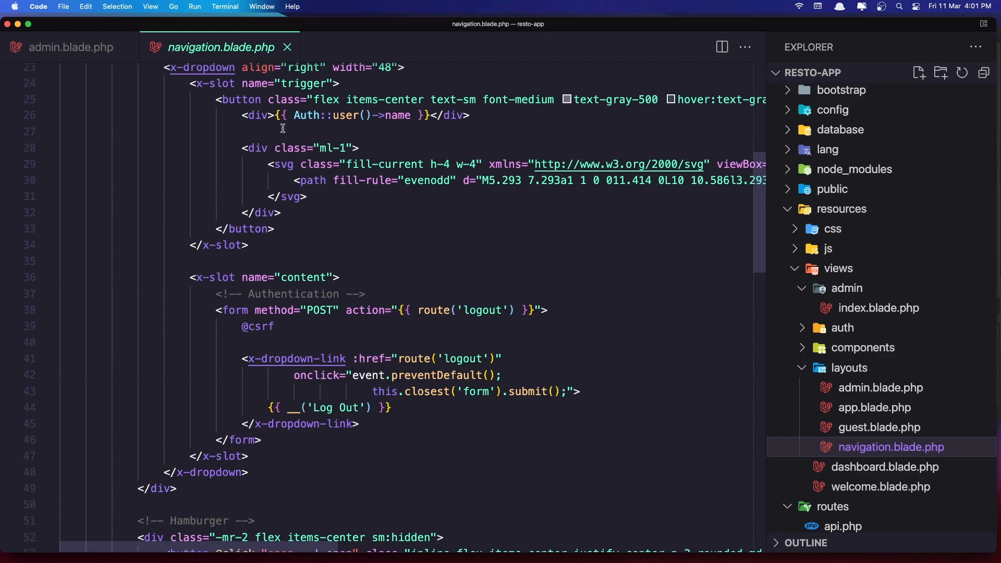
left_click(423, 116)
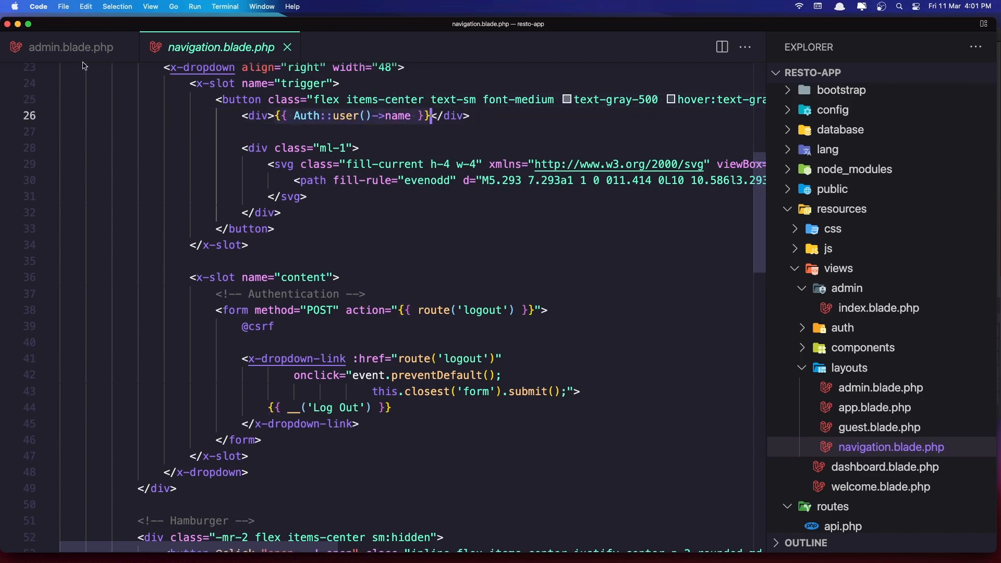
left_click(72, 47)
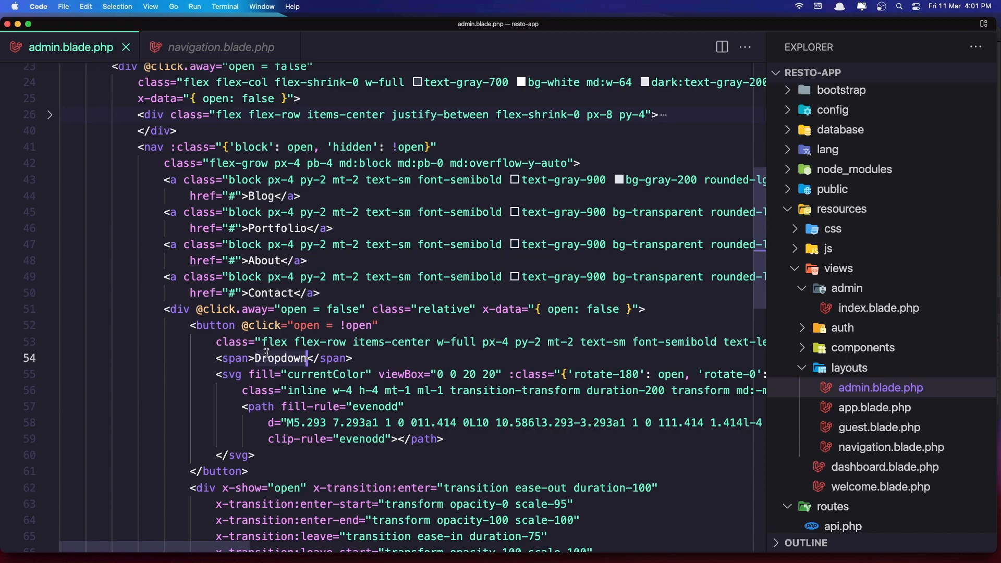
type("{{ Auth::user()->name }}")
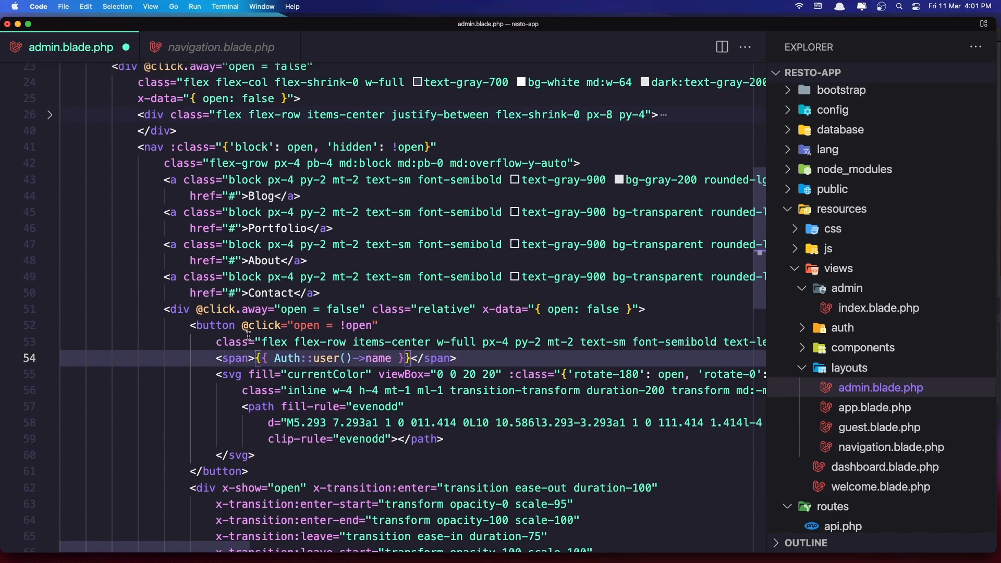
Step: Delete dropdown Link #2 and Link #3, keeping only Link #1, and save
left_click(219, 46)
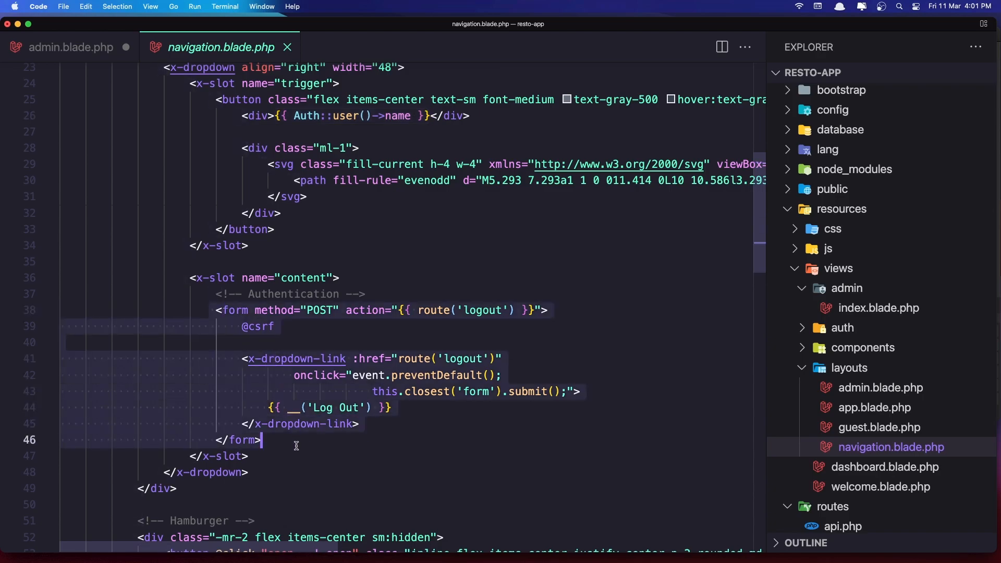
mouse_move(167, 228)
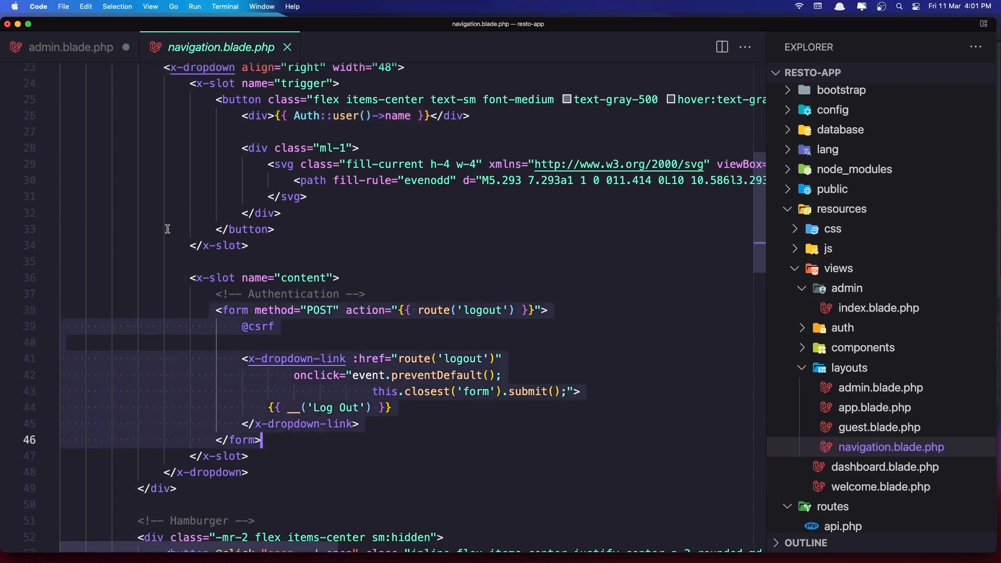
left_click(72, 46)
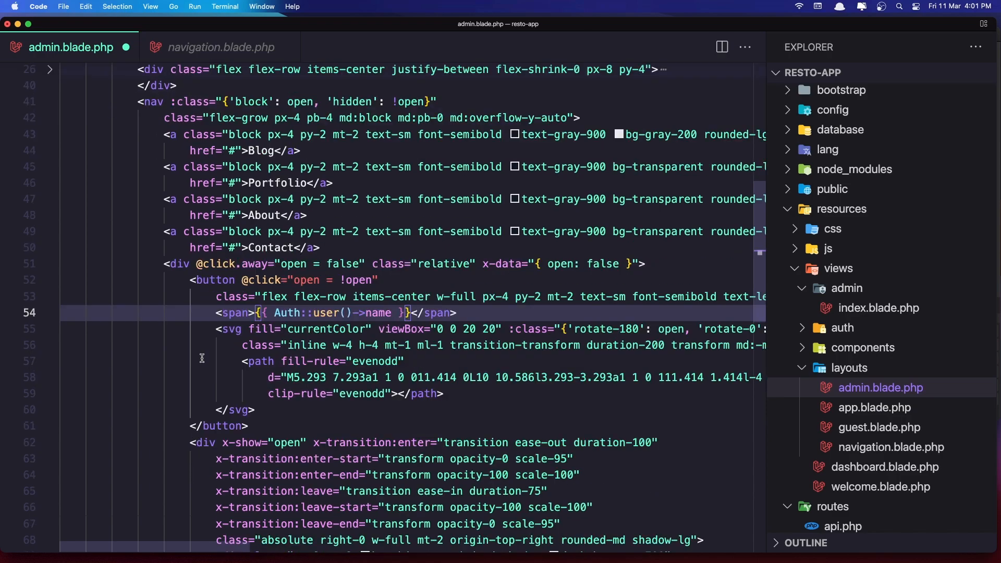
scroll("down", 3)
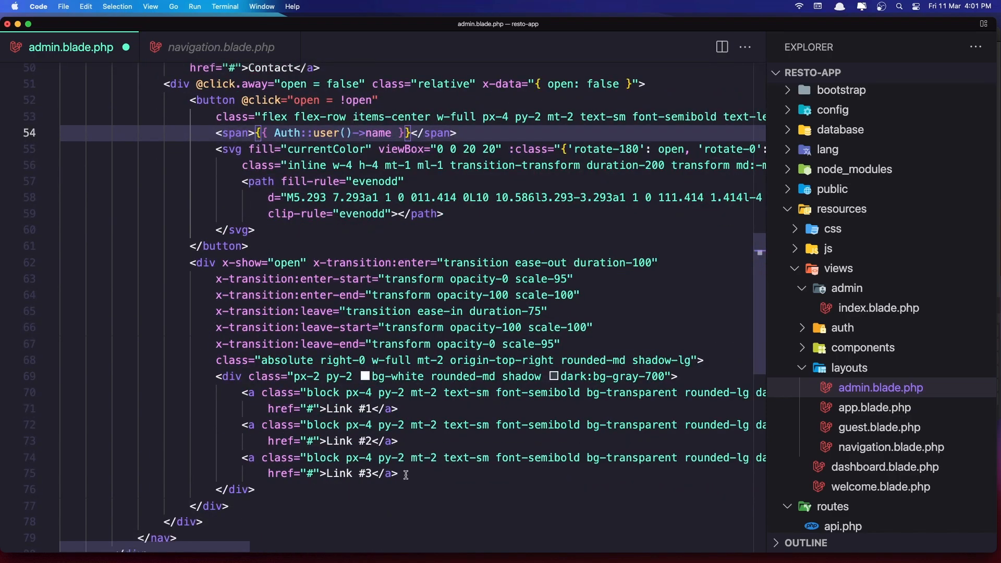
left_click(401, 441)
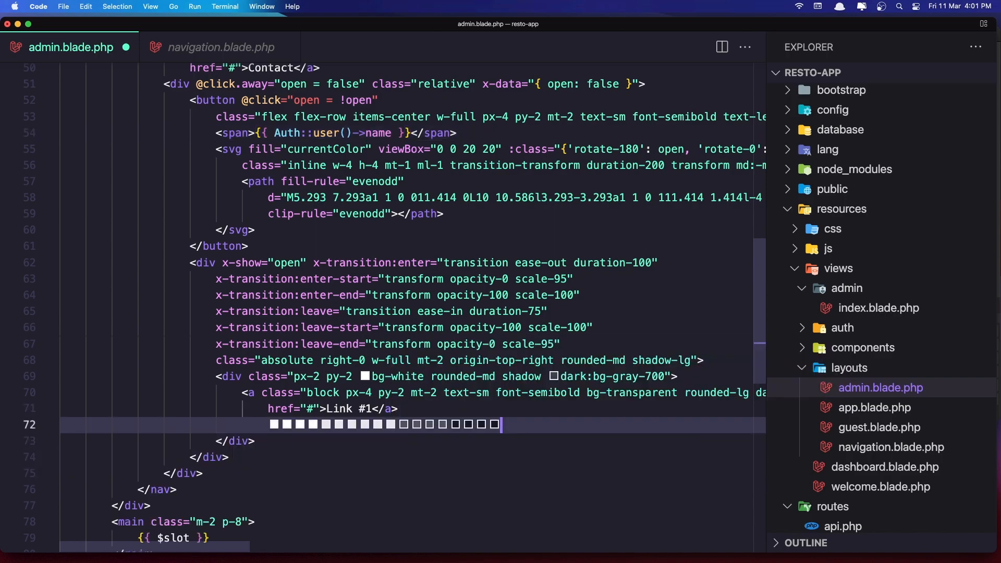
key("Backspace")
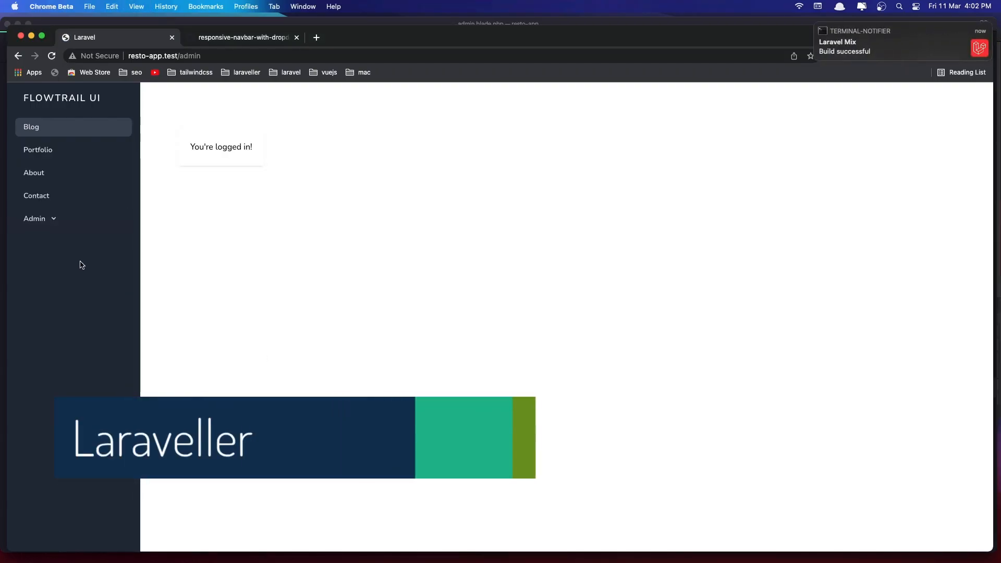
Step: Expand the sidebar's Admin dropdown to verify it lists only Link #1
left_click(35, 218)
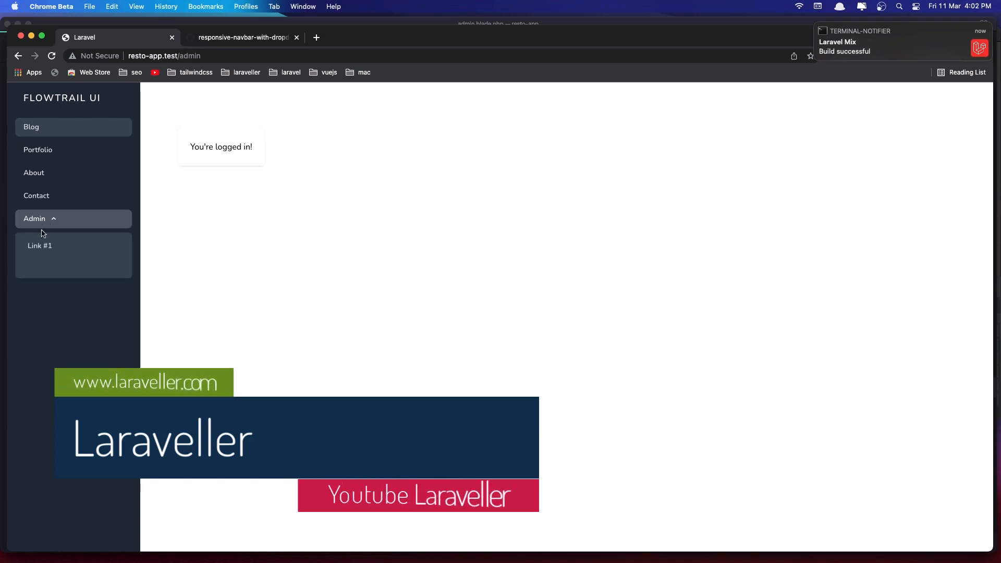
mouse_move(43, 265)
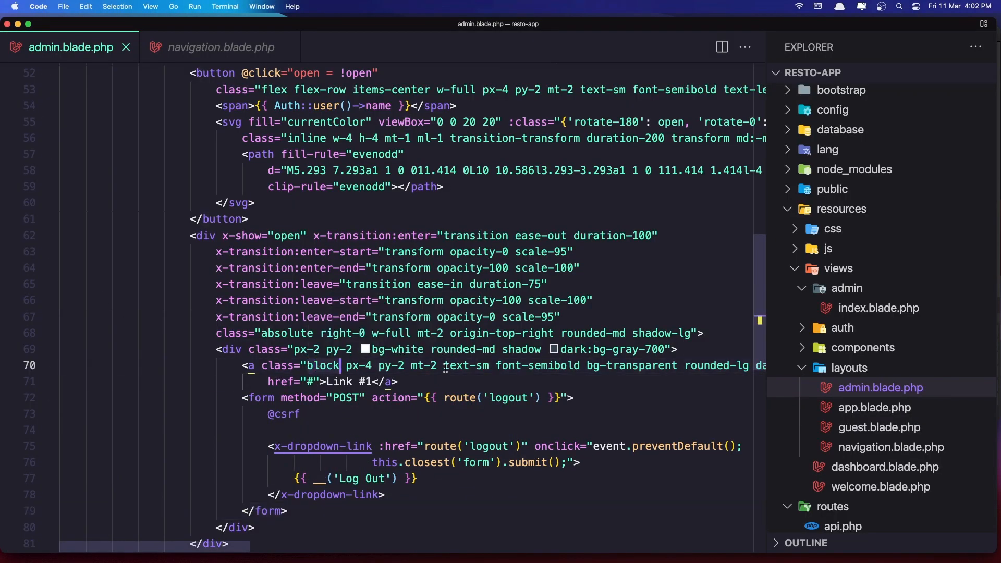
Step: Insert the logout form with its Log Out dropdown link below Link #1 in admin.blade.php
scroll("right", 3)
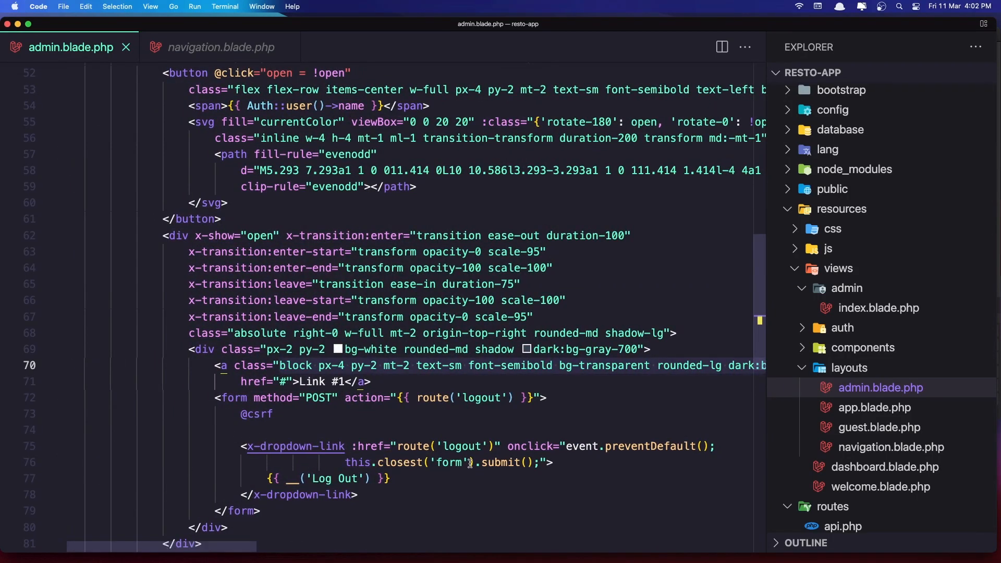
mouse_move(296, 446)
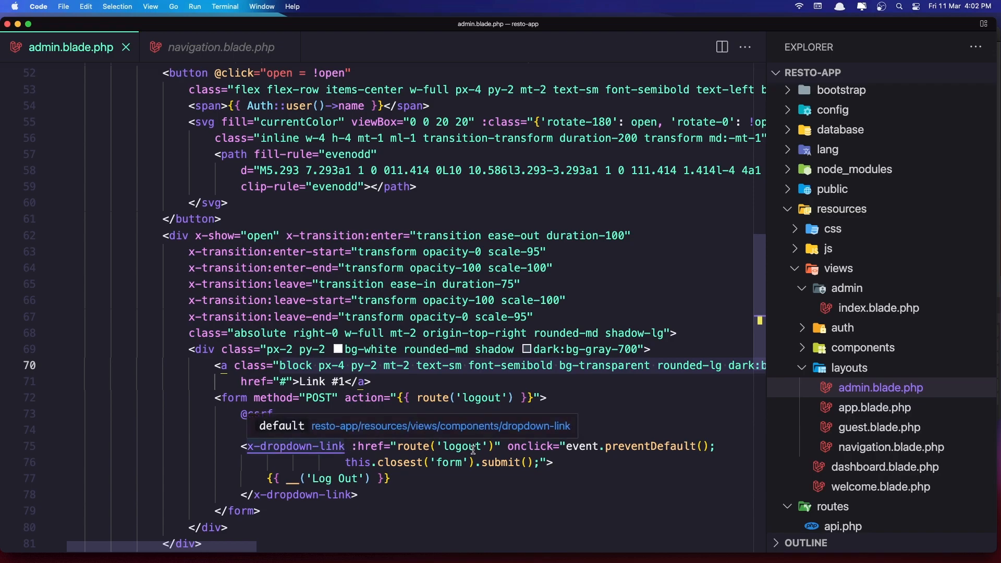
mouse_move(544, 461)
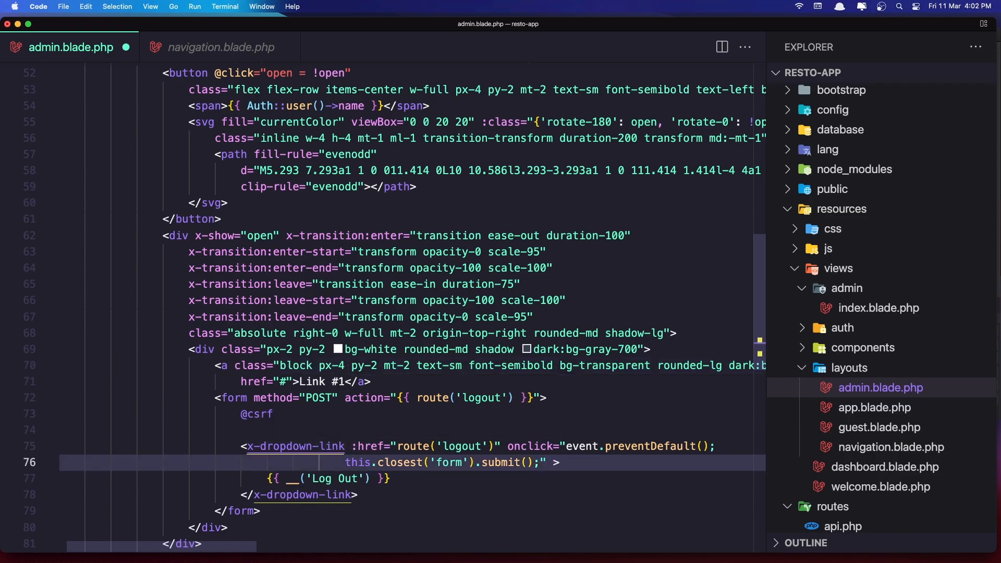
type("cl")
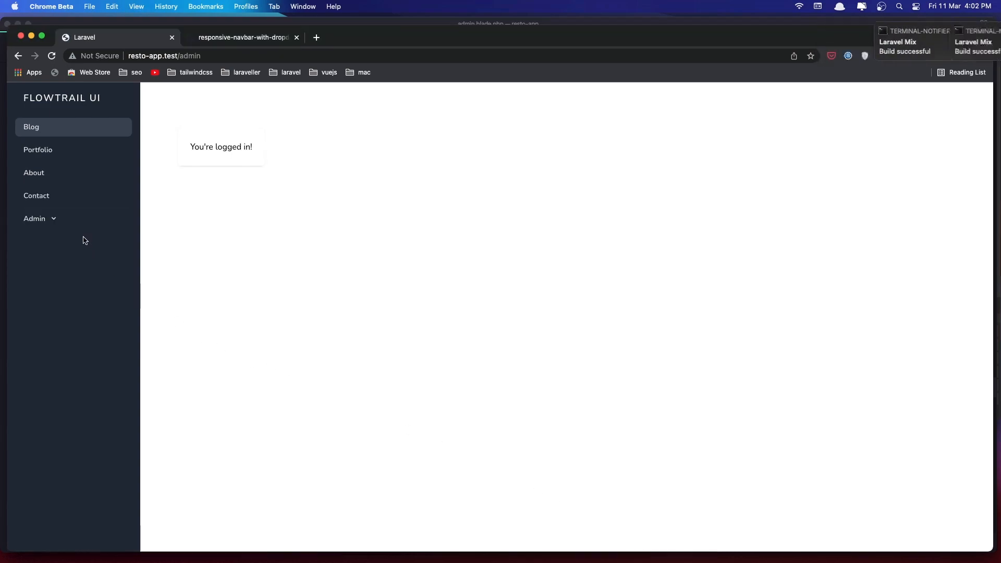
Step: Log out via the sidebar Admin dropdown, log back in as admin, dismiss the password warning
left_click(34, 218)
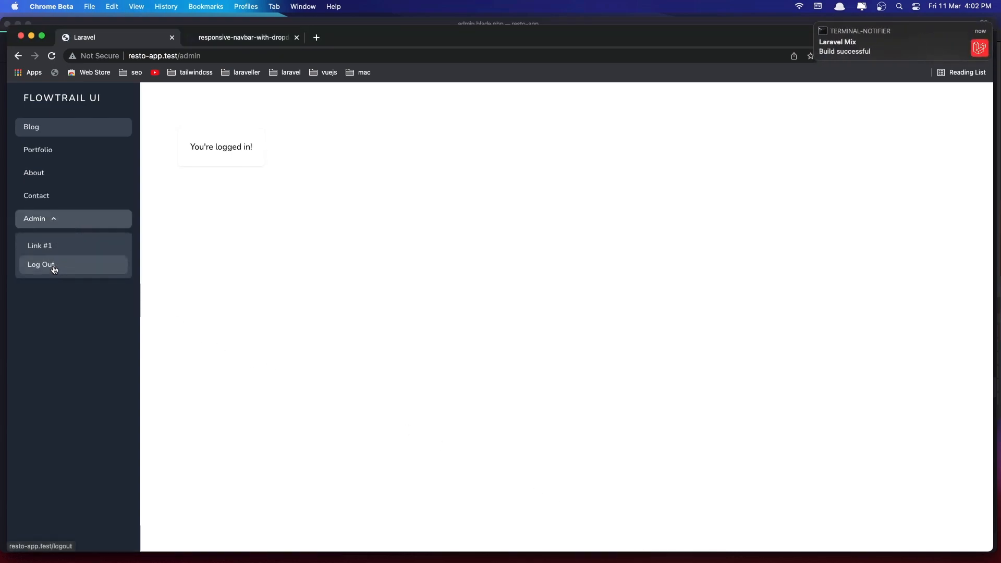
left_click(41, 264)
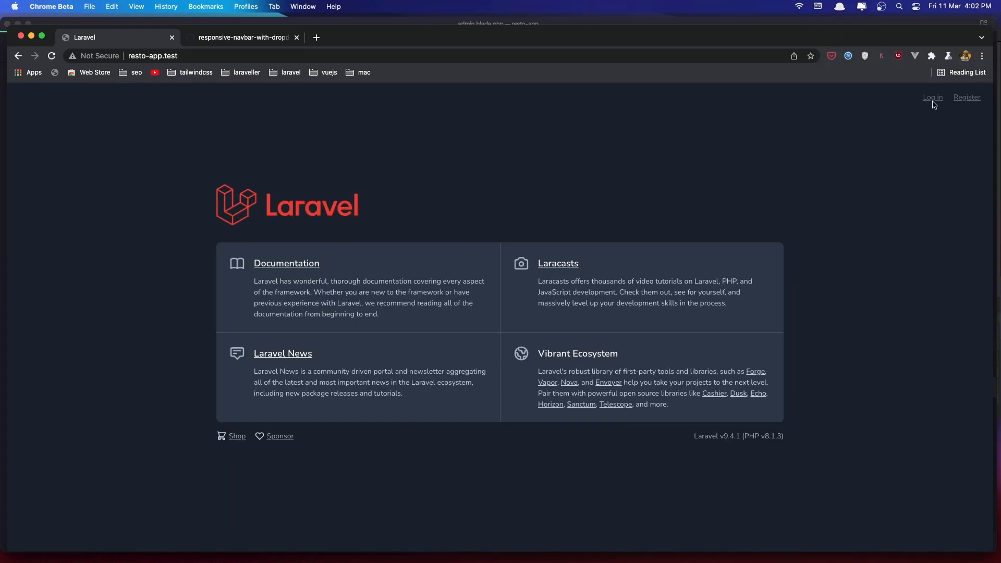
left_click(932, 97)
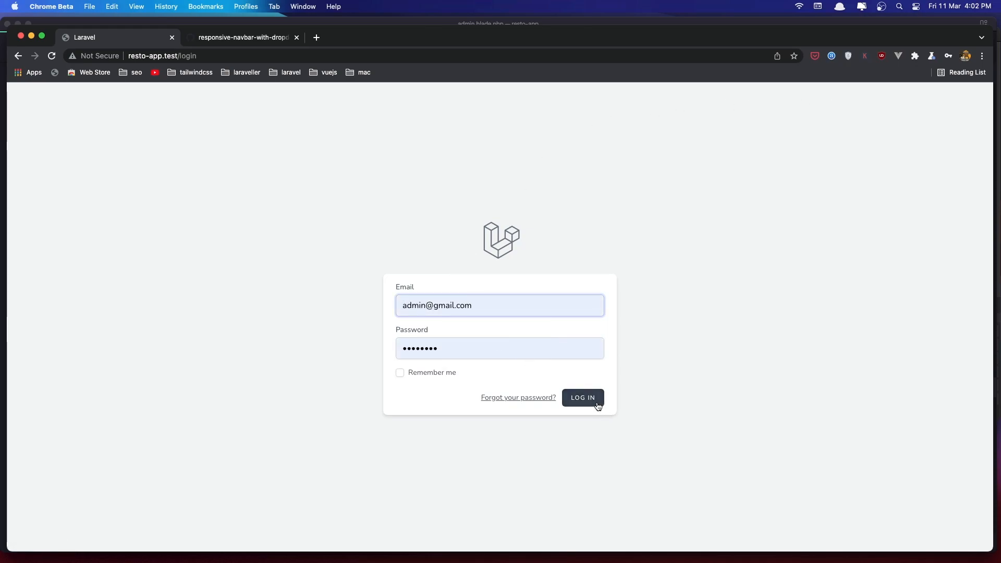
left_click(582, 397)
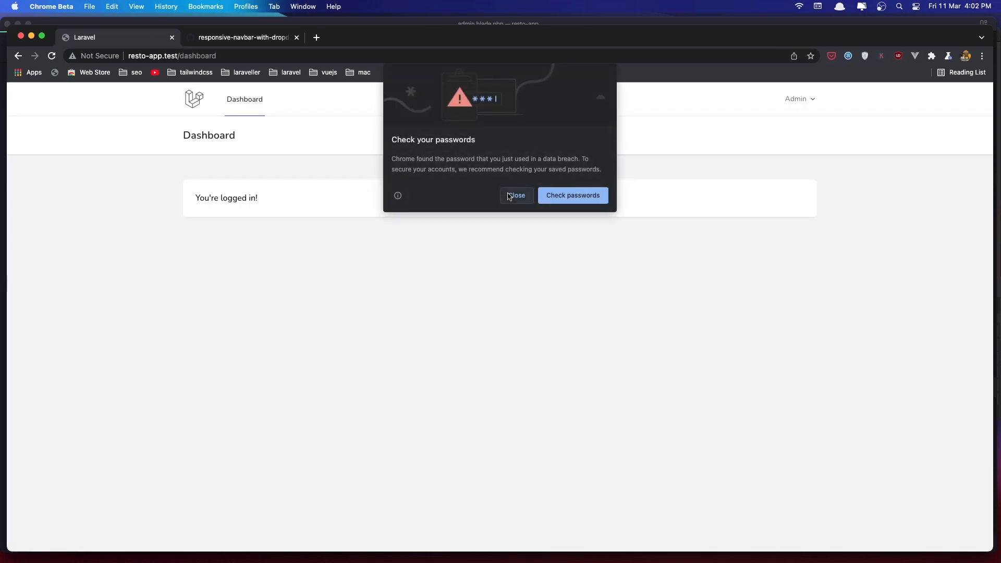
left_click(515, 195)
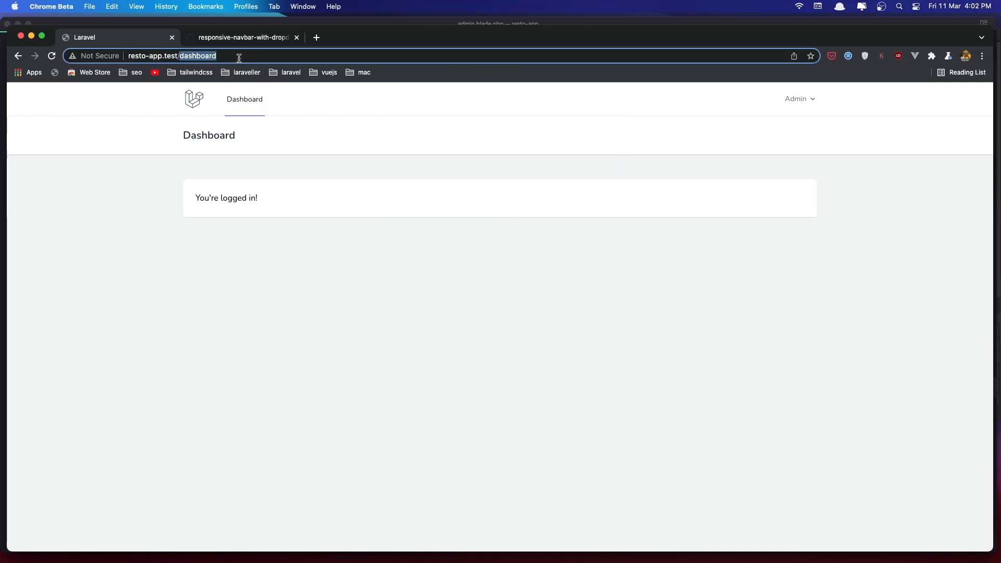
mouse_move(337, 170)
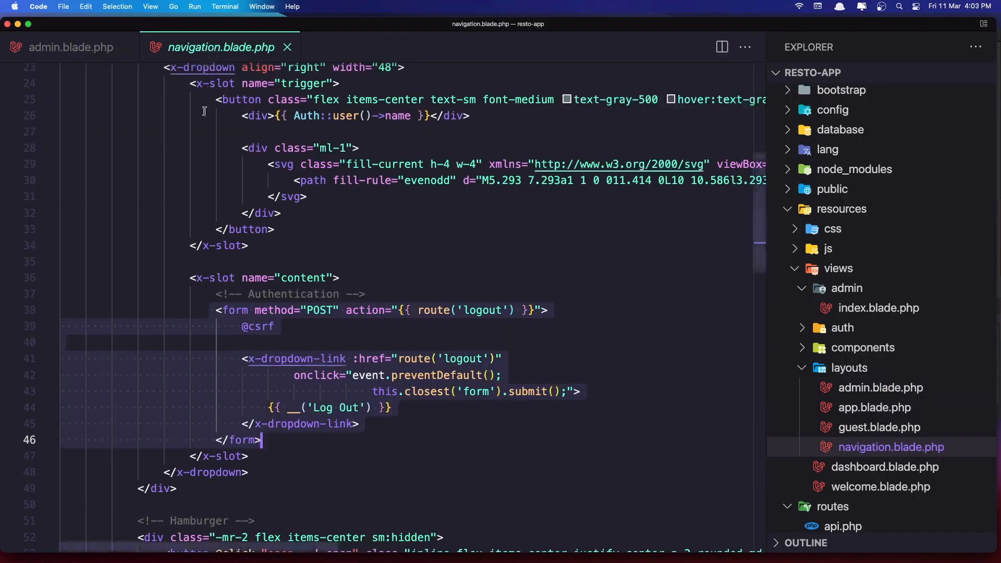
scroll("down", 3)
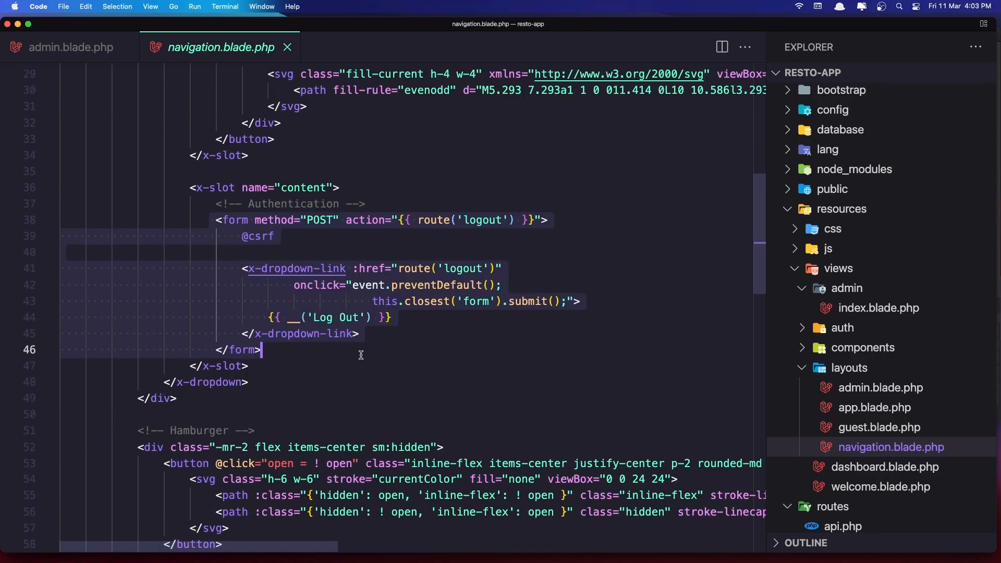
scroll("up", 3)
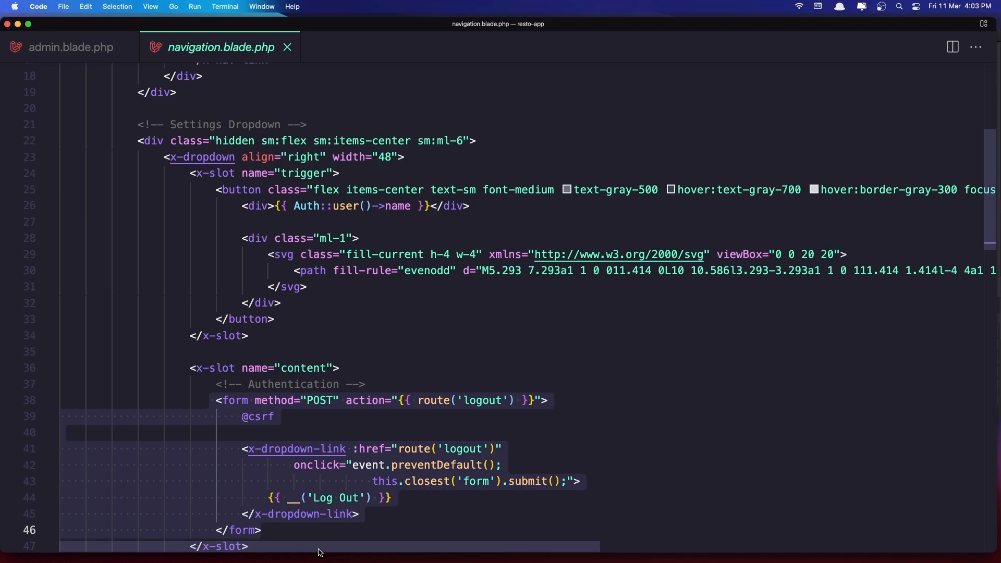
scroll("up", 3)
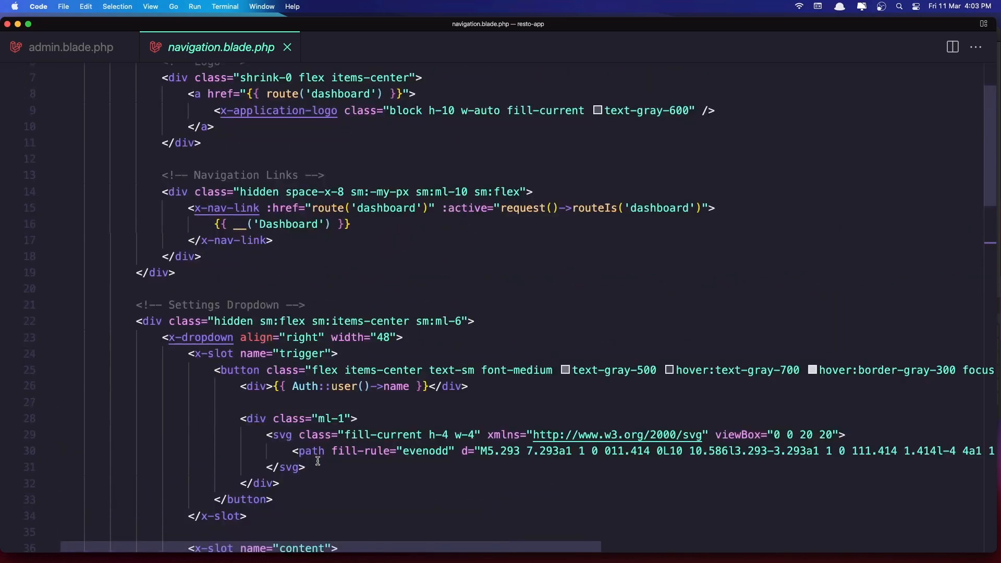
left_click(279, 224)
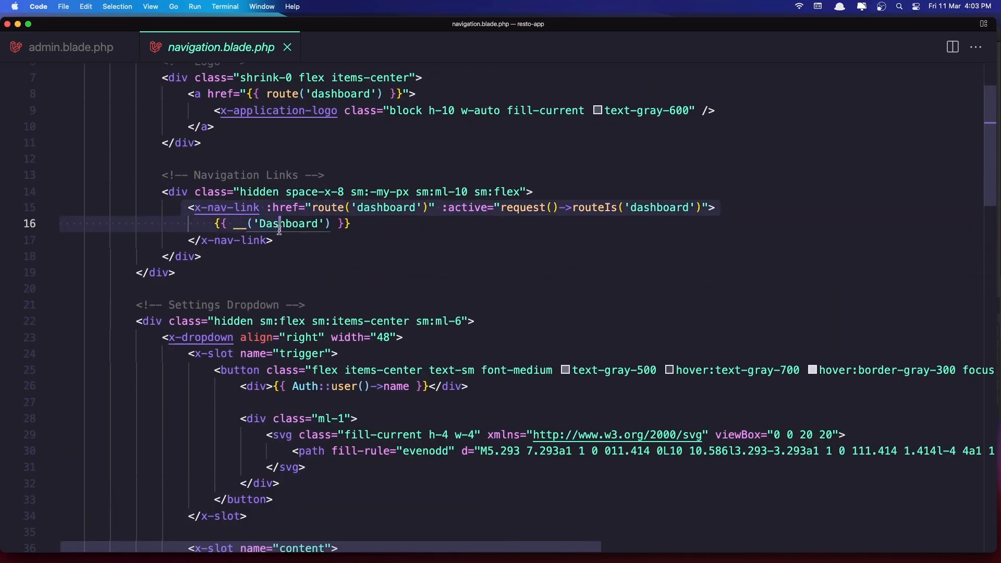
left_click(275, 239)
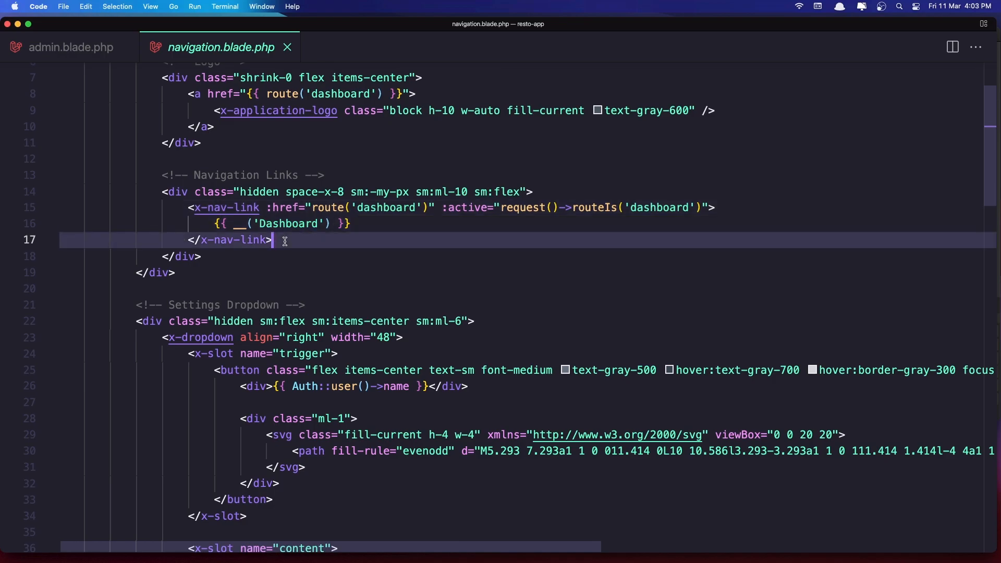
type("@if (")
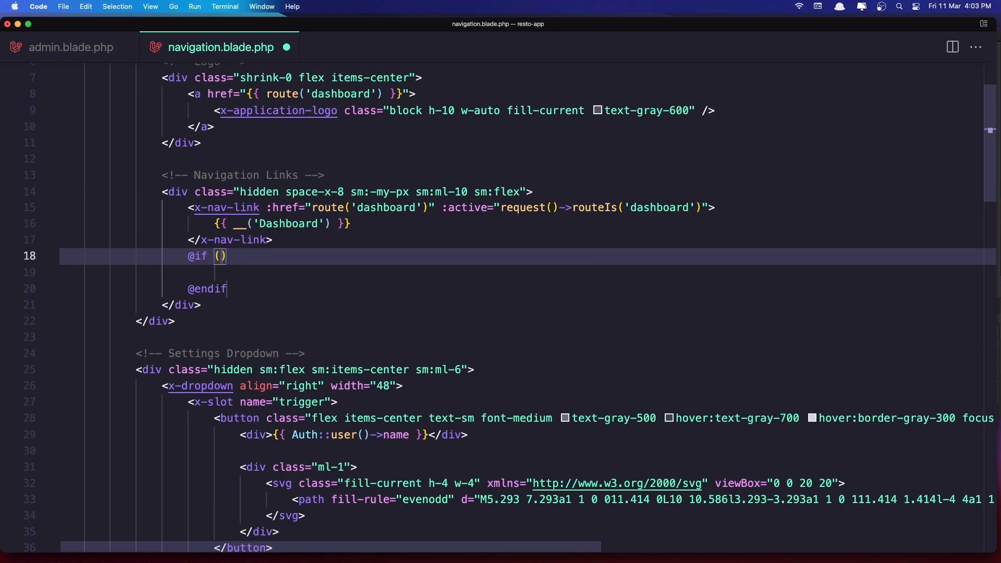
type("Auth")
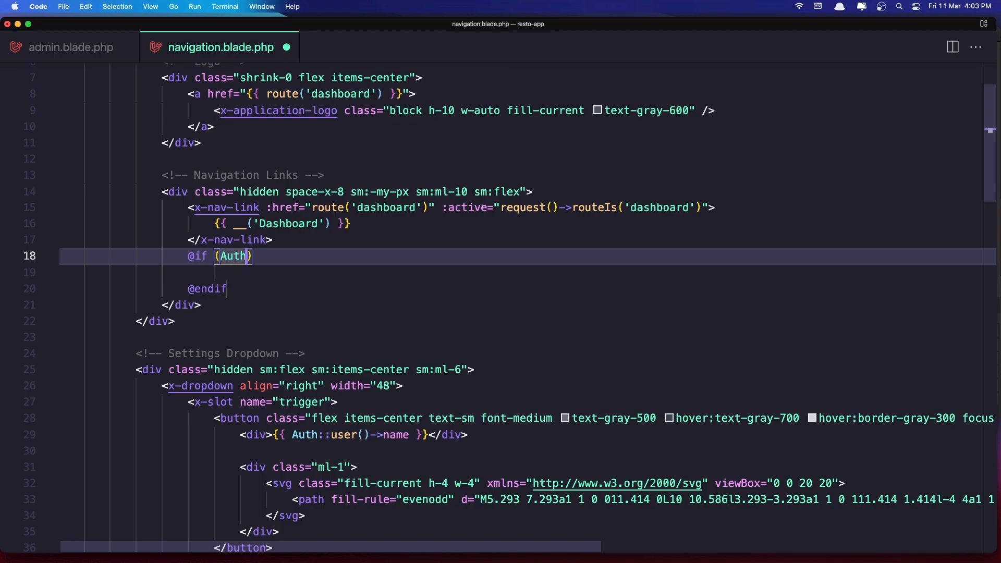
type("::user")
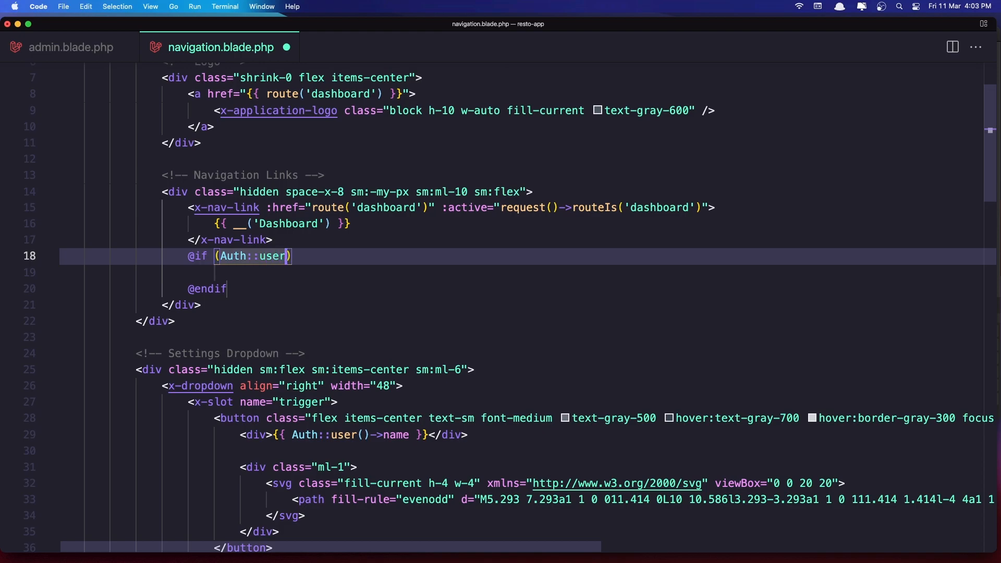
type("()->is_admin)")
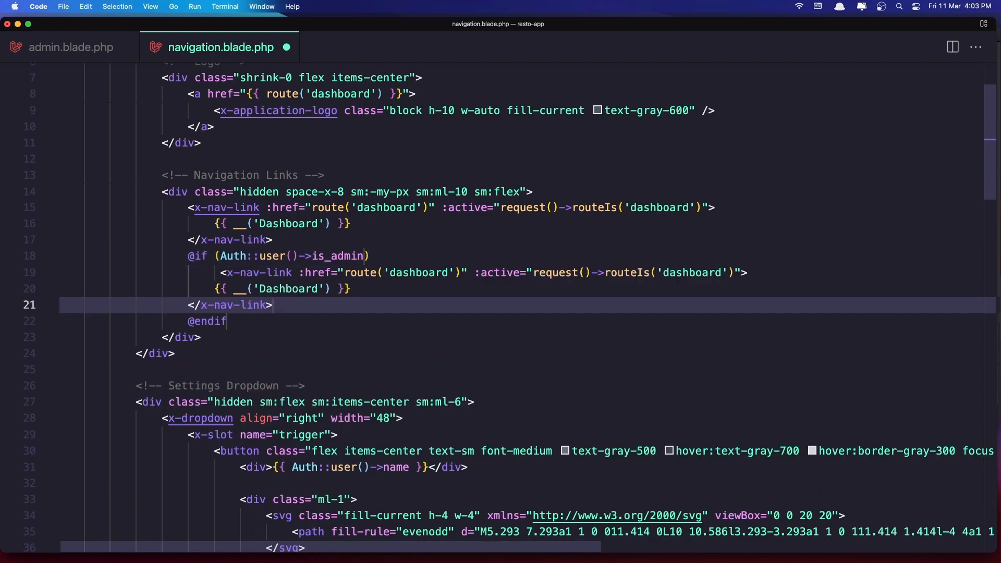
Step: Point the copied nav link's routes to admin.index and label it Admin
left_click(423, 273)
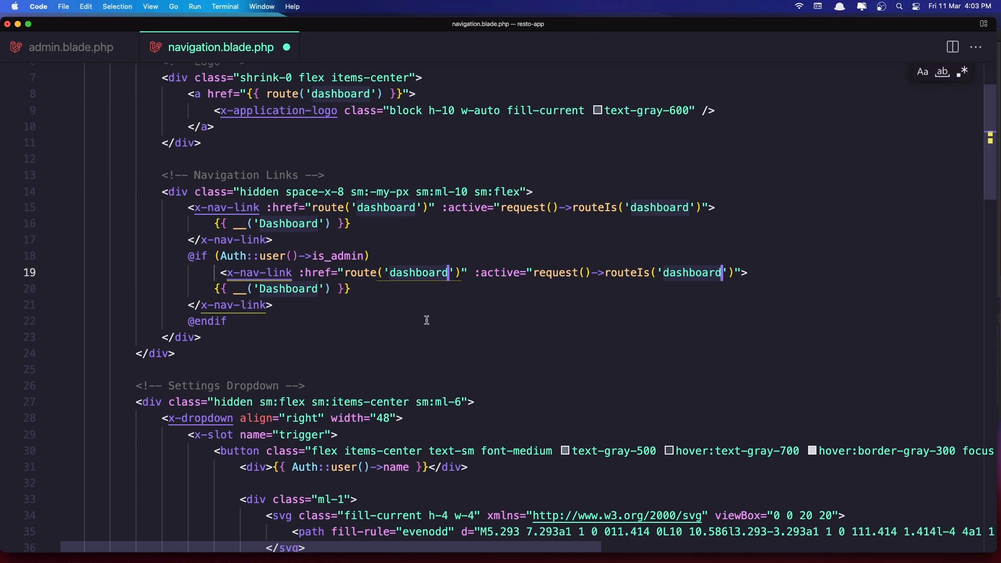
type("admin.index")
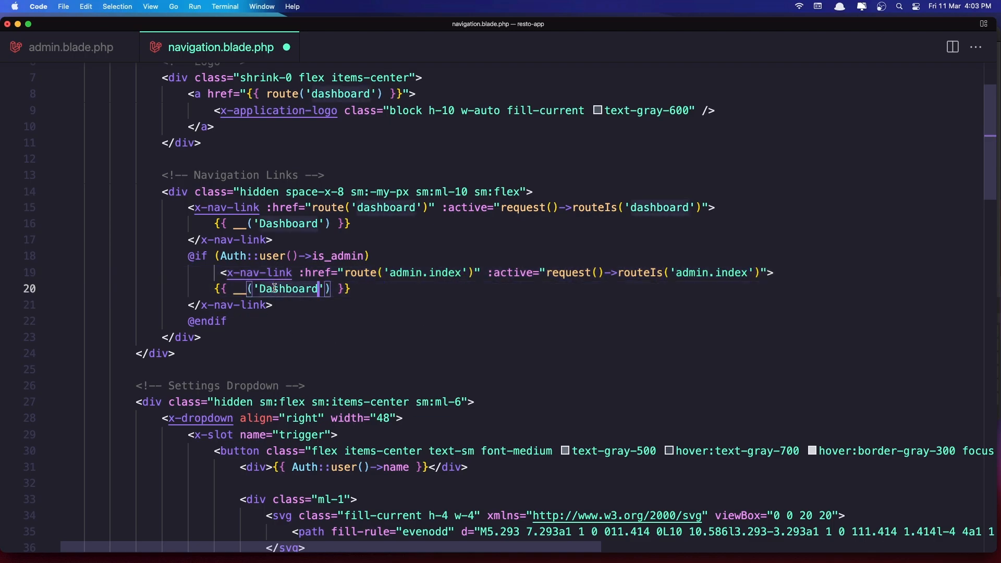
type("A")
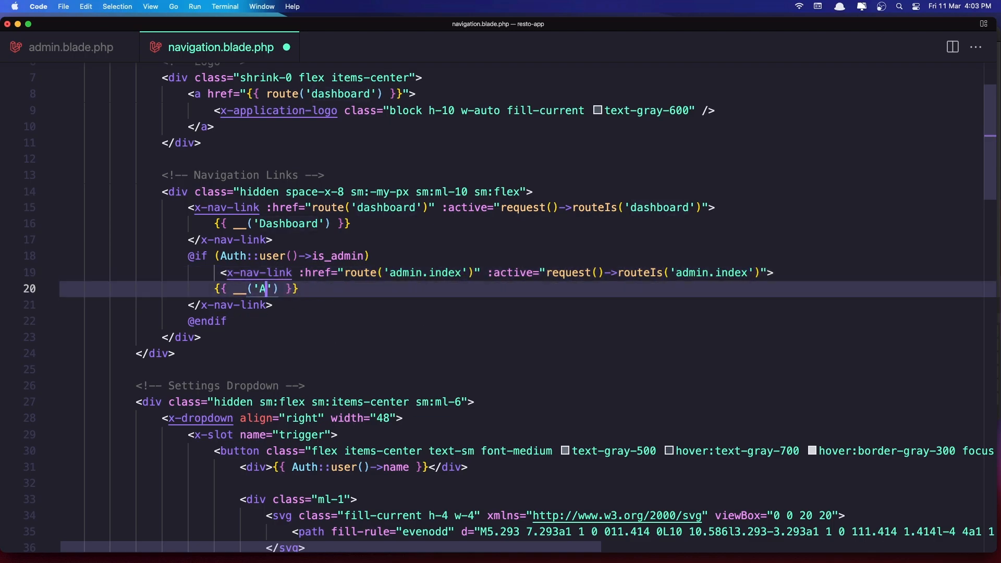
type("dmin")
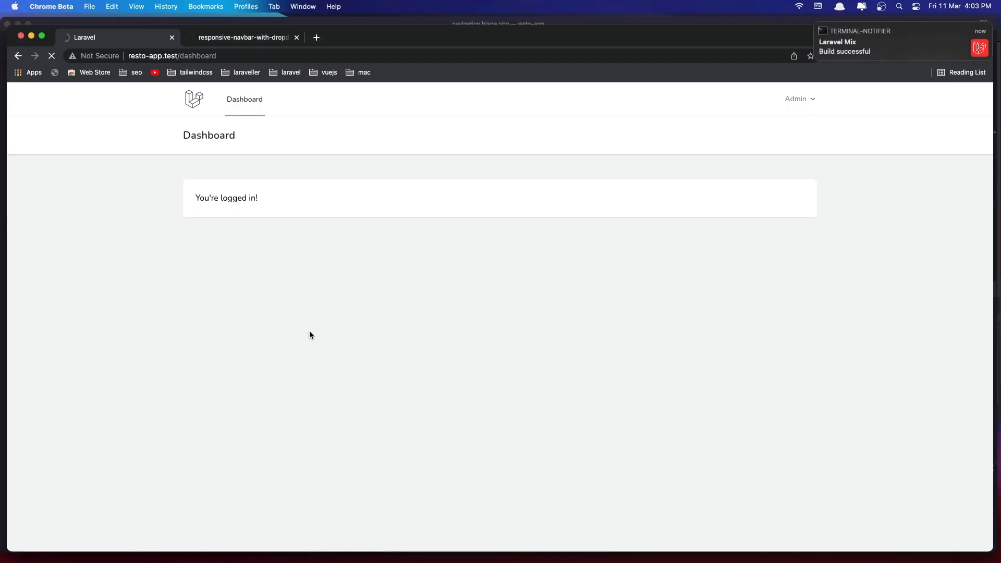
mouse_move(294, 99)
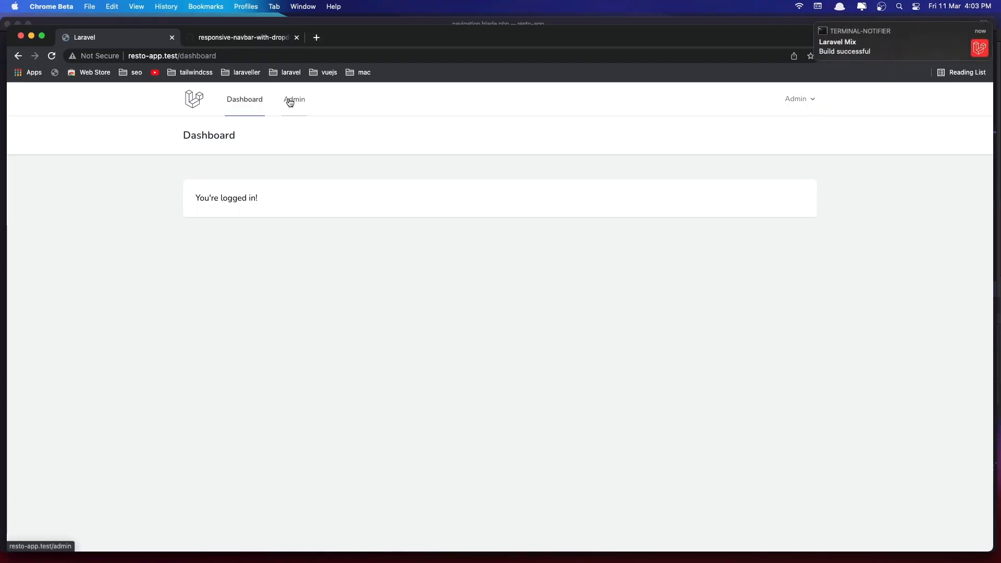
Step: Open the admin page via the Admin nav link, then log out from the sidebar dropdown
left_click(294, 100)
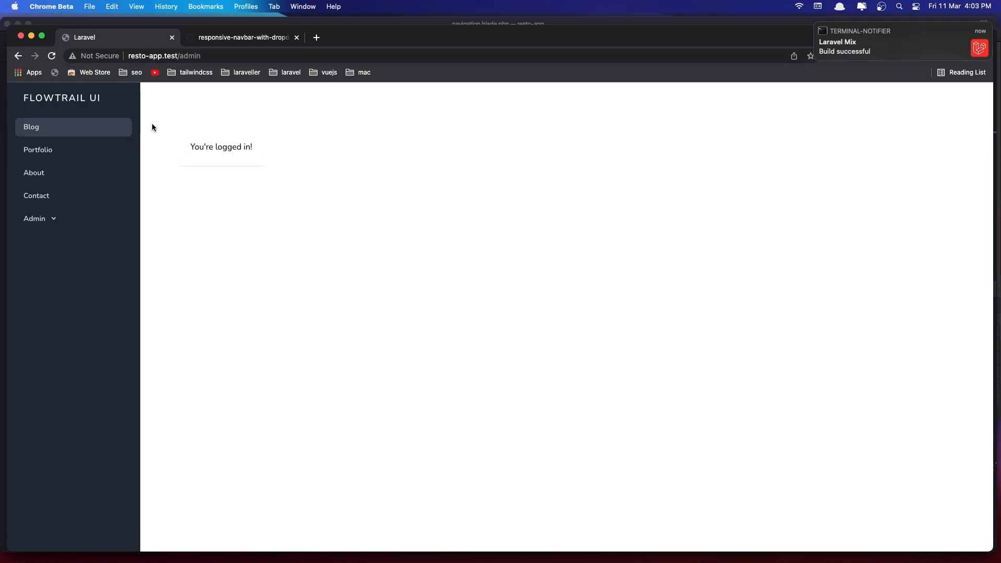
left_click(34, 218)
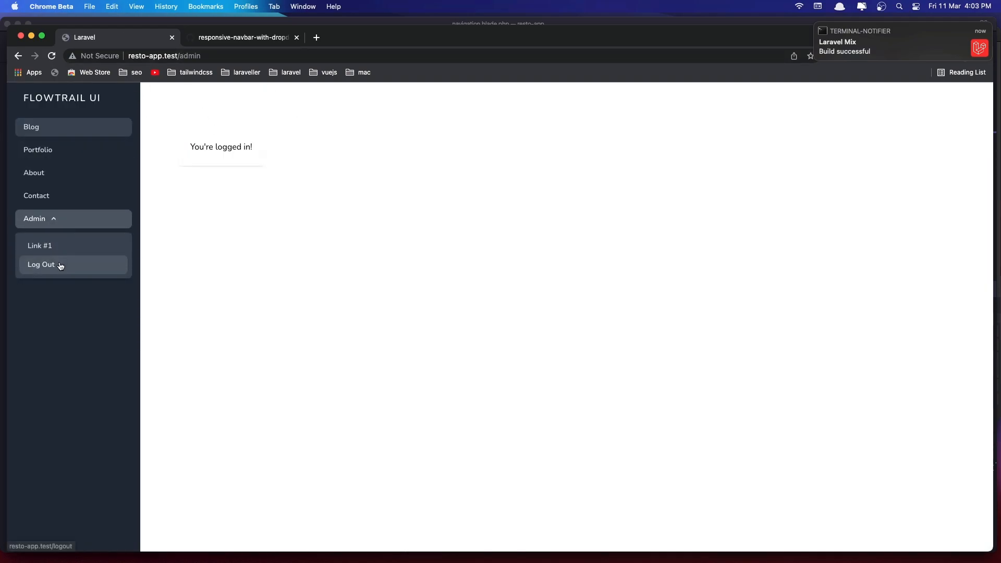
left_click(40, 265)
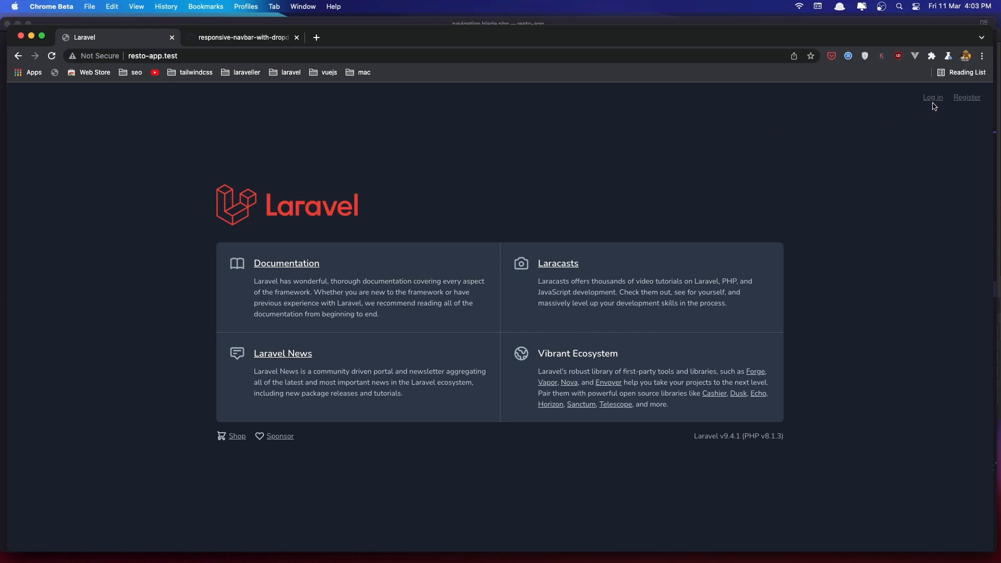
left_click(933, 97)
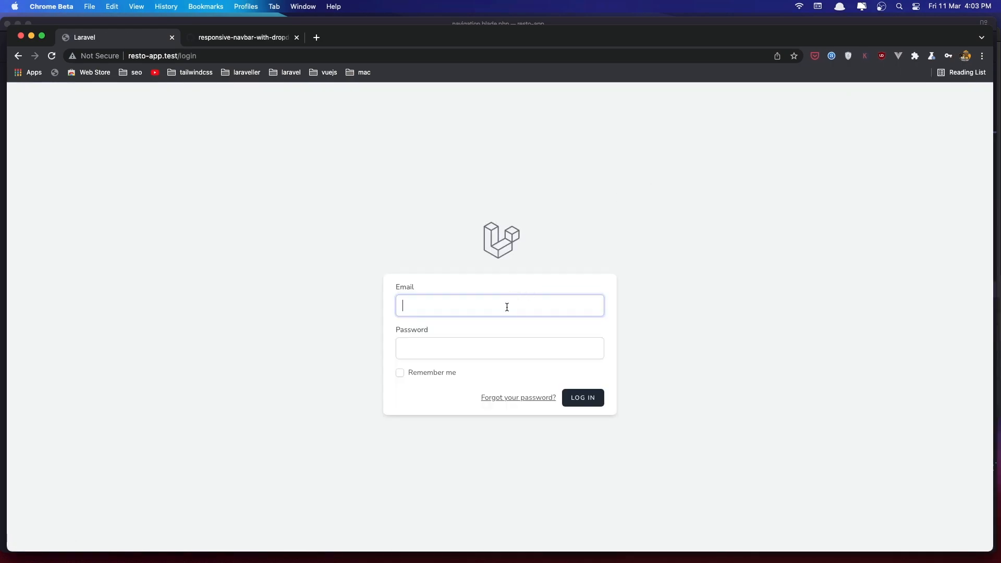
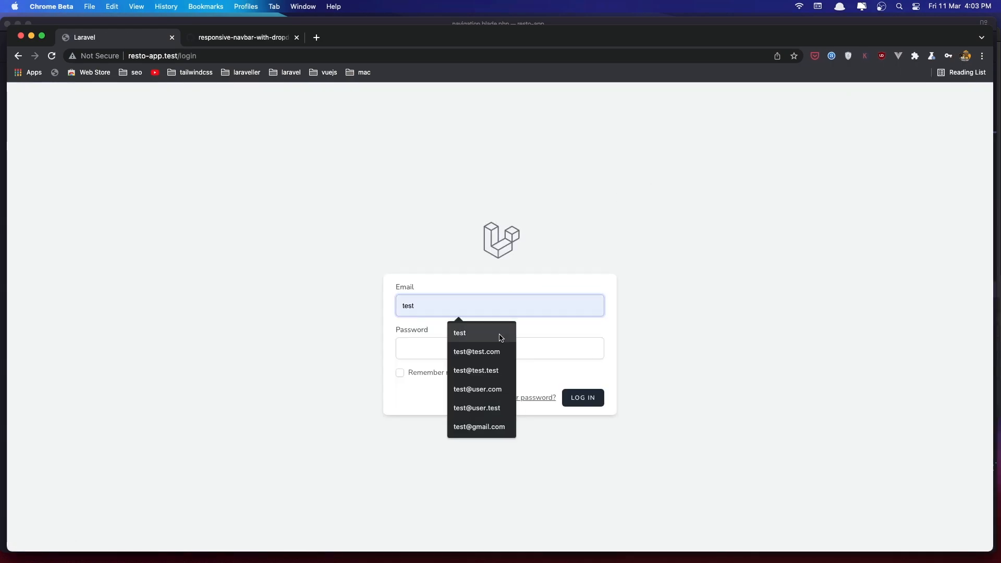
left_click(475, 370)
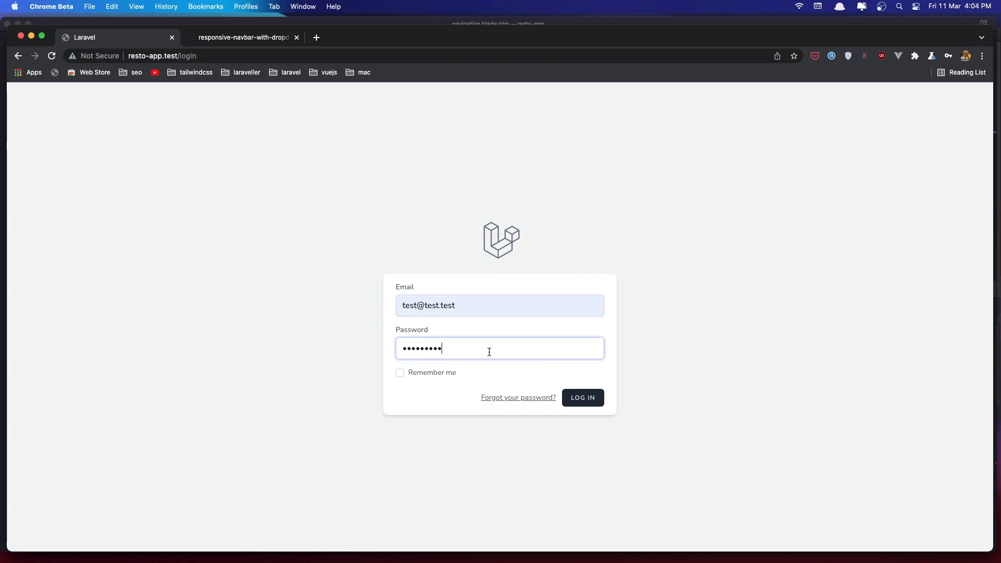
left_click(581, 397)
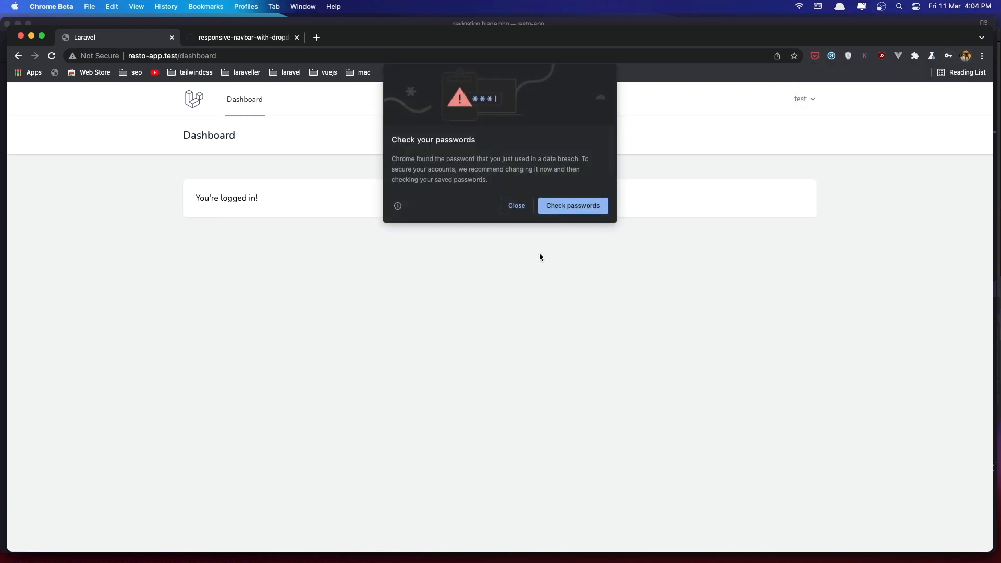
left_click(516, 205)
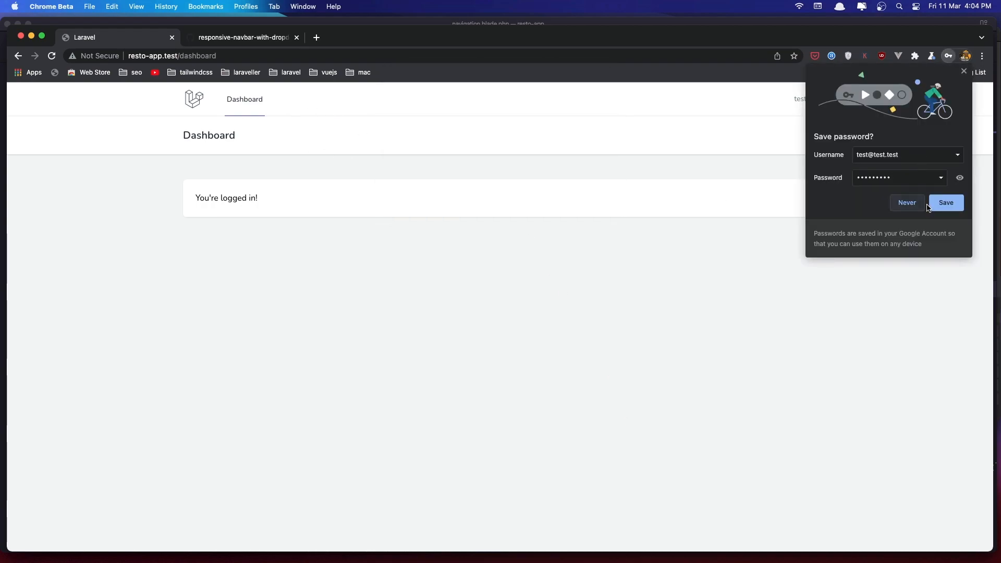
left_click(945, 202)
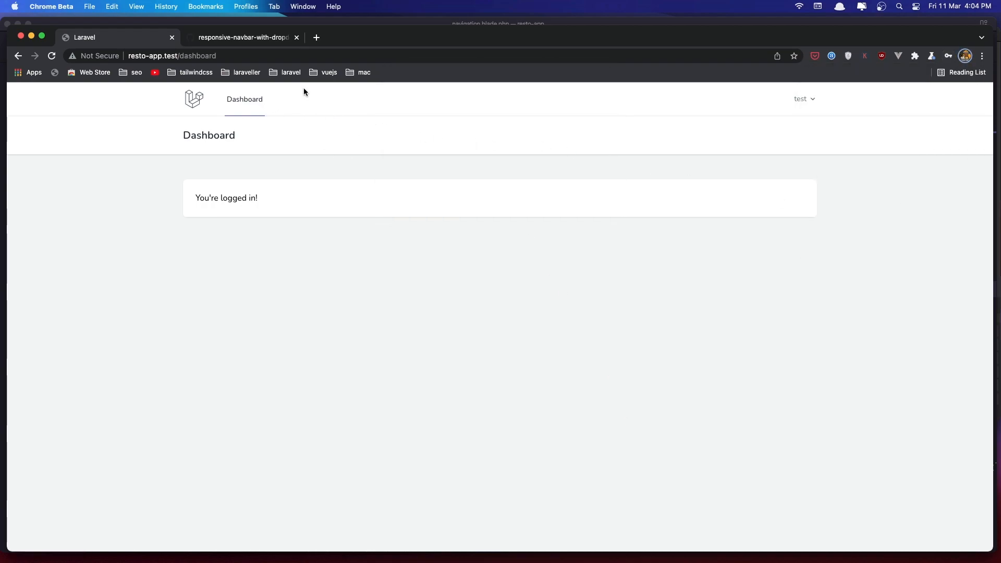
mouse_move(297, 104)
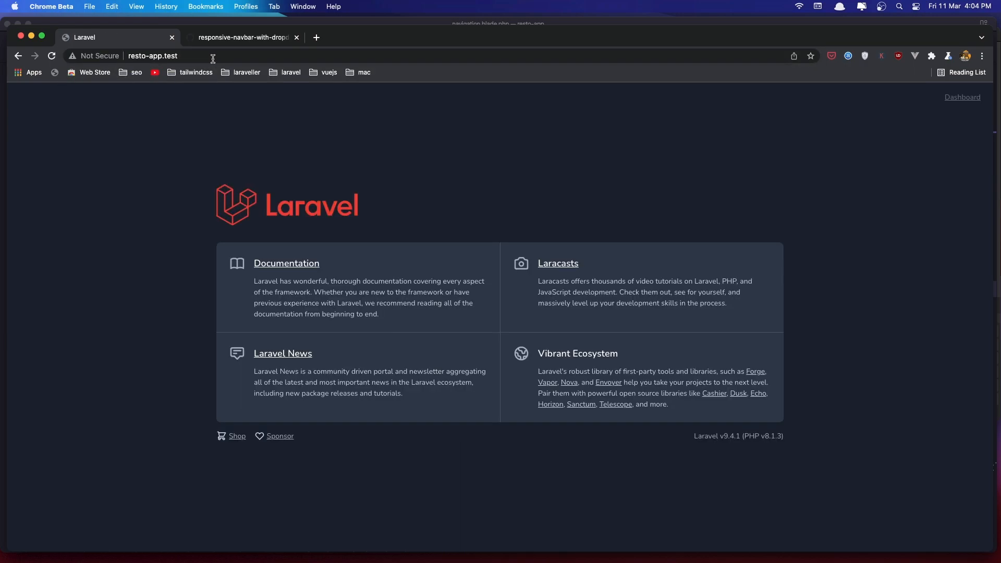
mouse_move(474, 200)
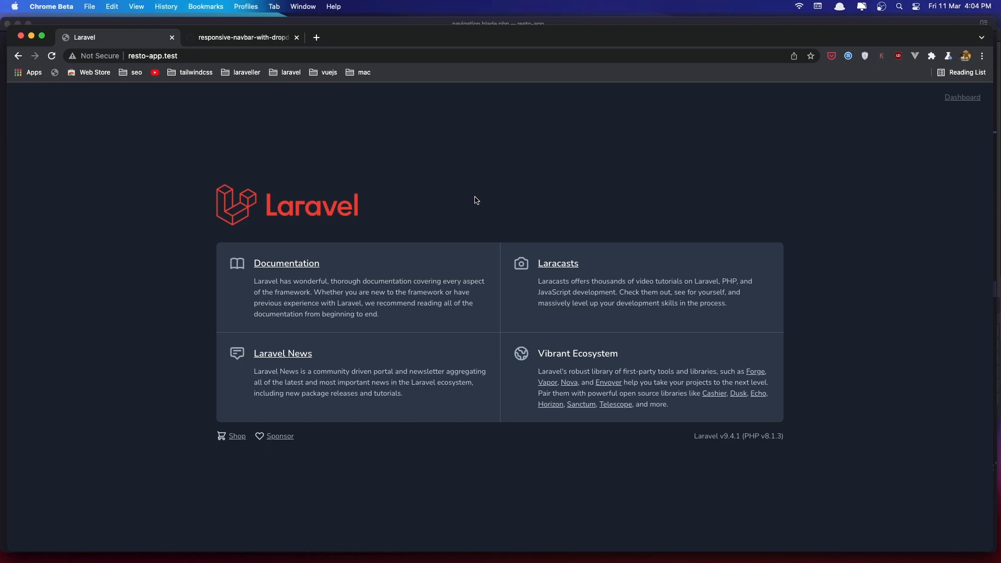
mouse_move(479, 197)
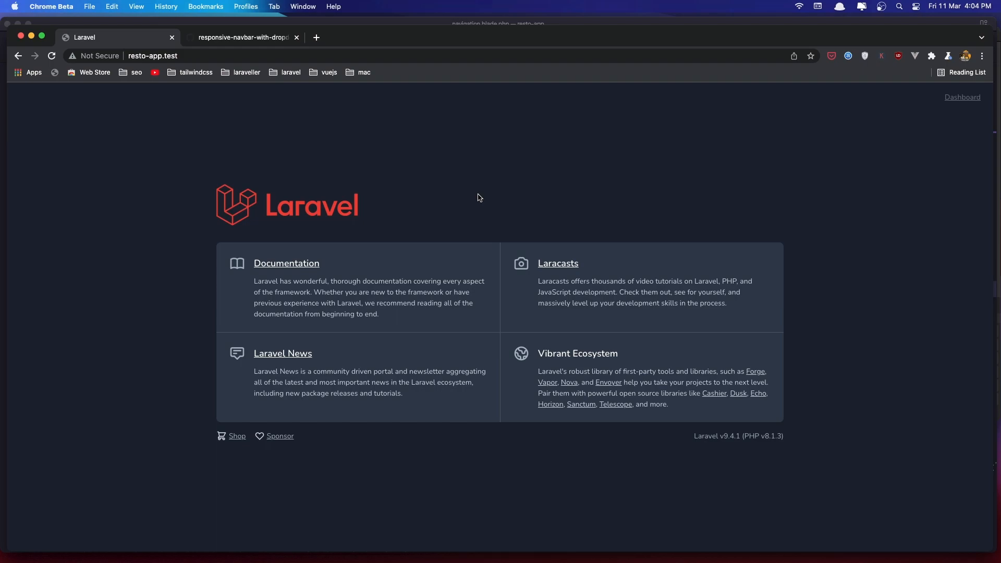